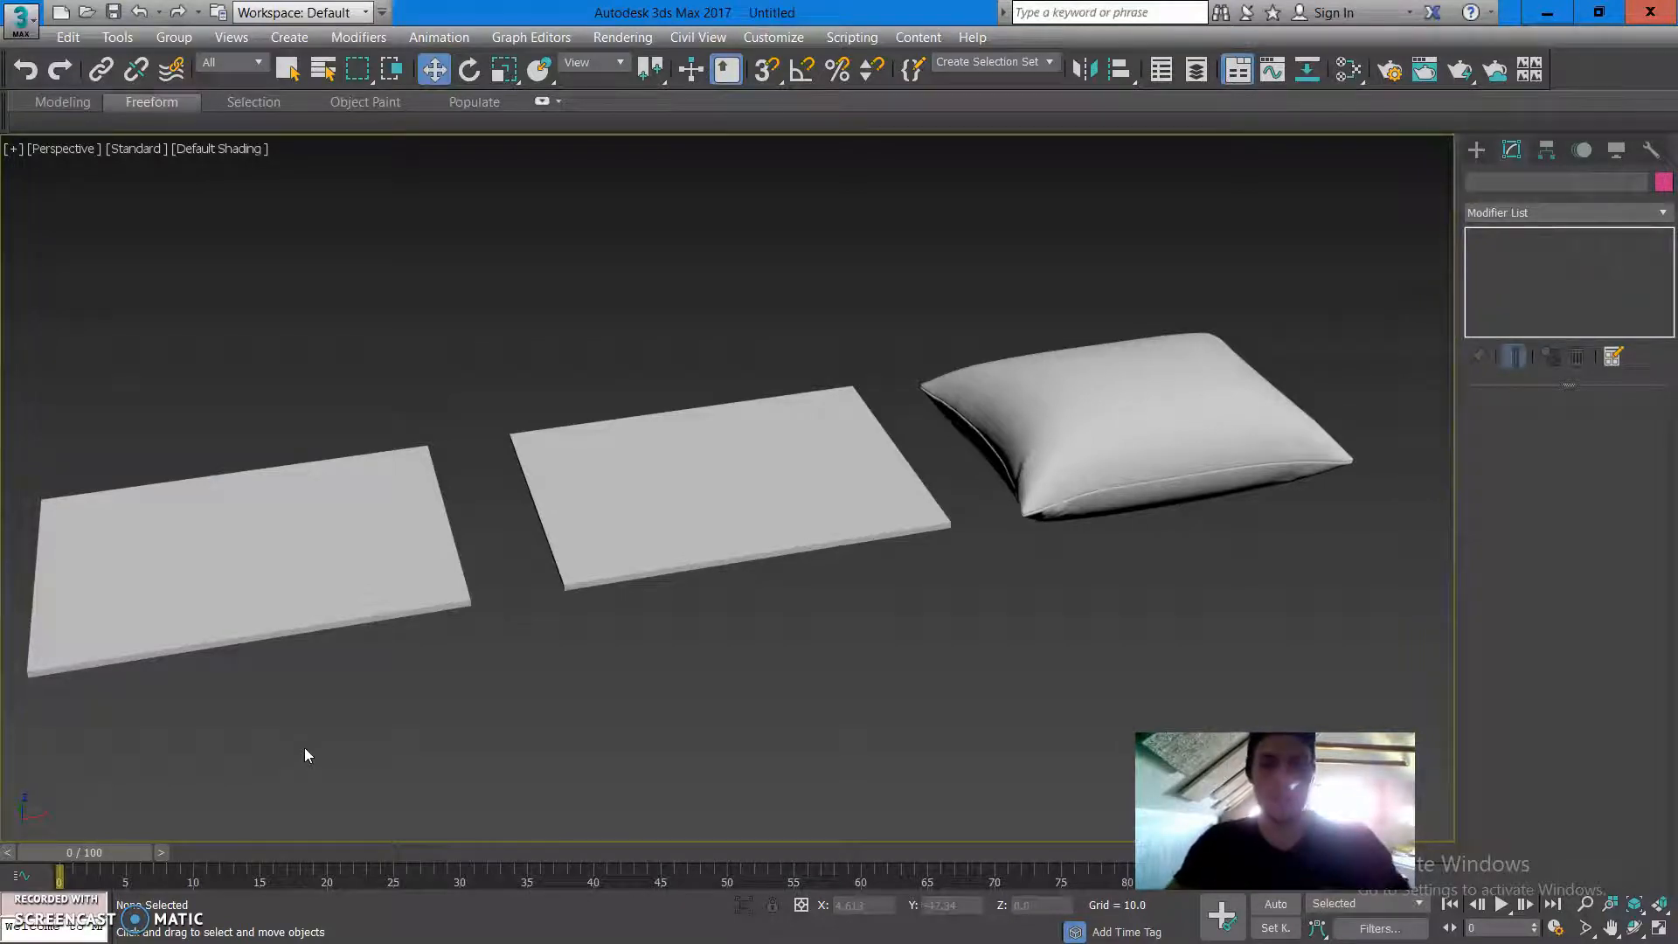
{"action": "mouse_move", "coordinate": [302, 692]}
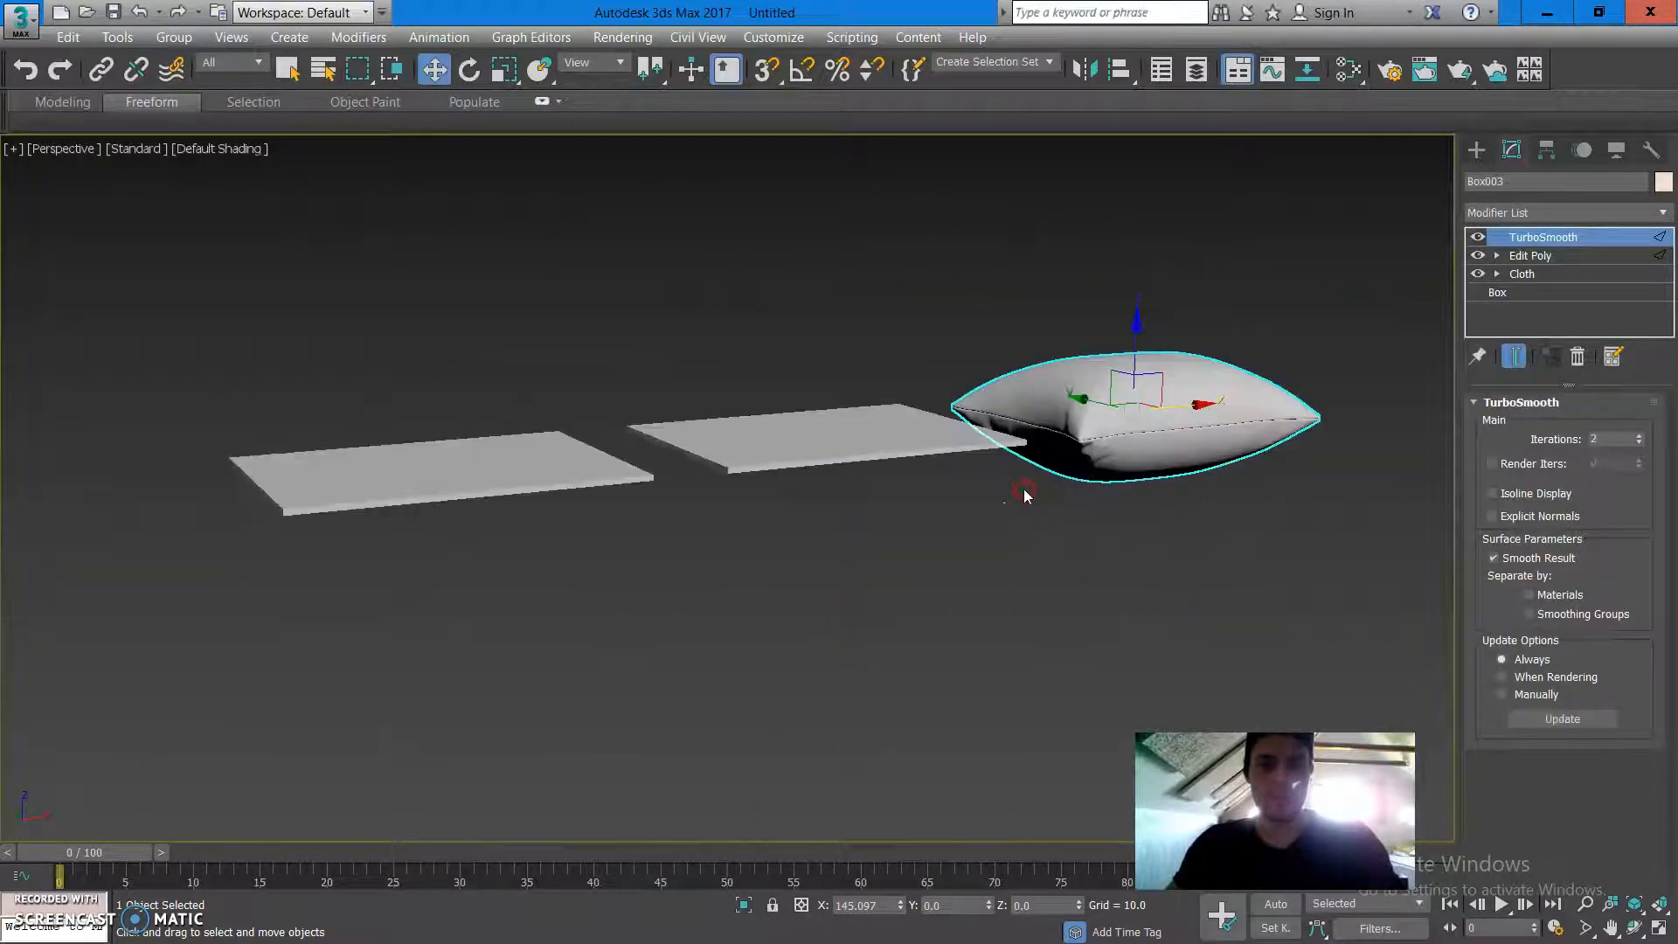
Clear the selection and pick the Box primitive from Standard Primitives.
{"action": "left_click", "coordinate": [993, 585]}
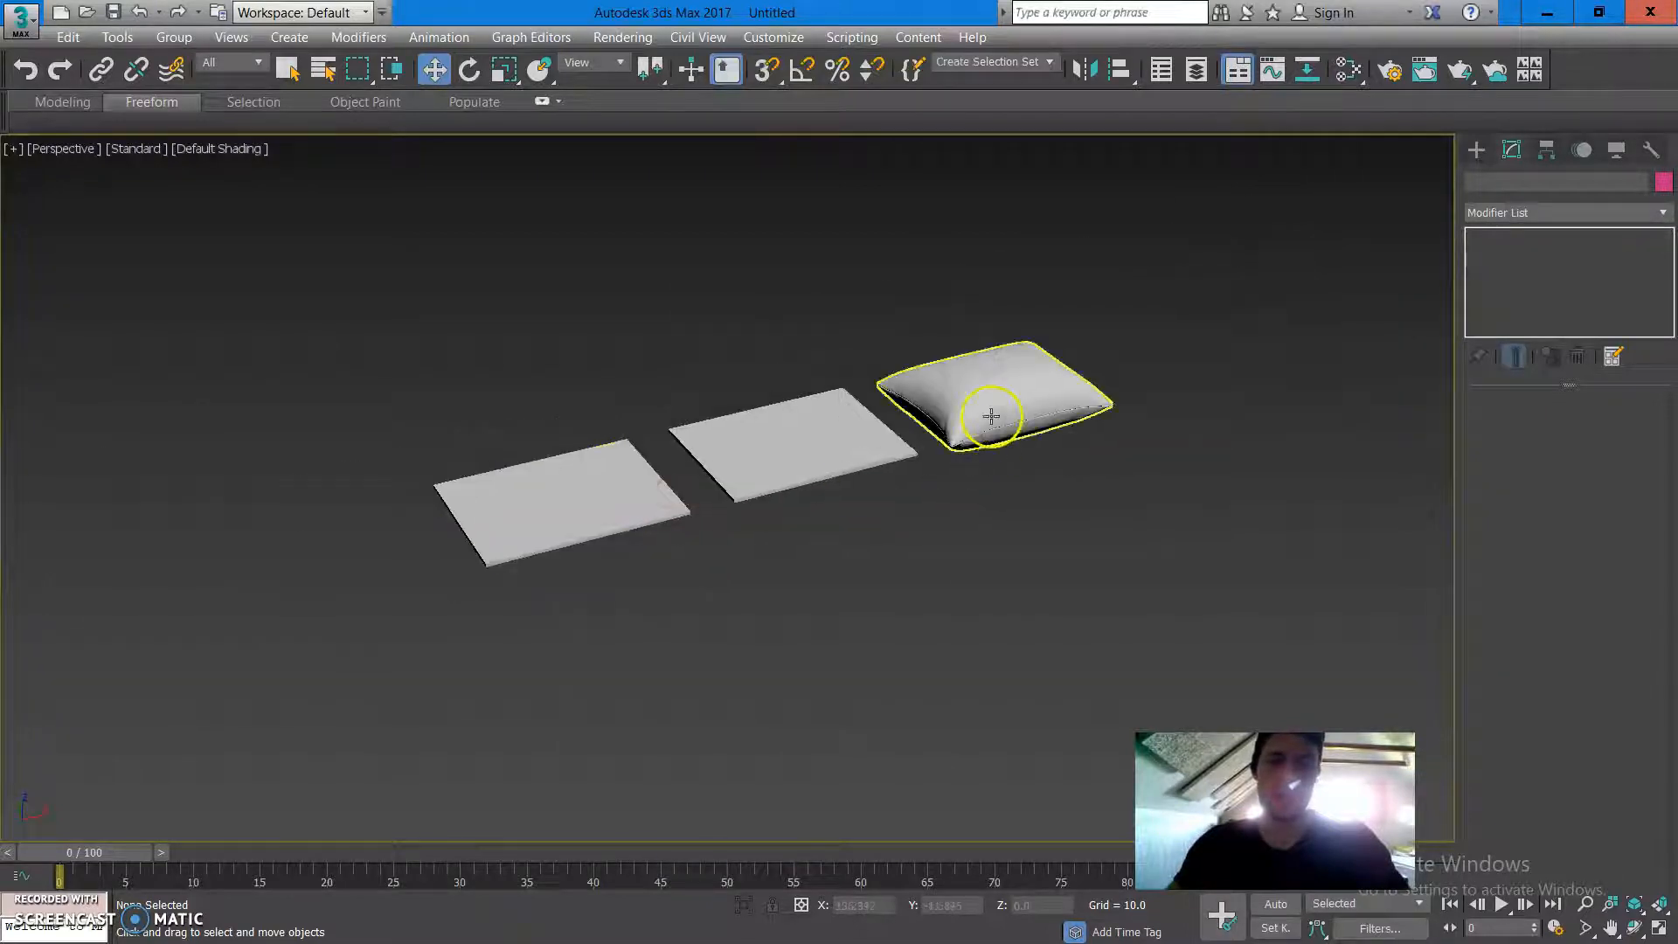
{"action": "left_click", "coordinate": [735, 626]}
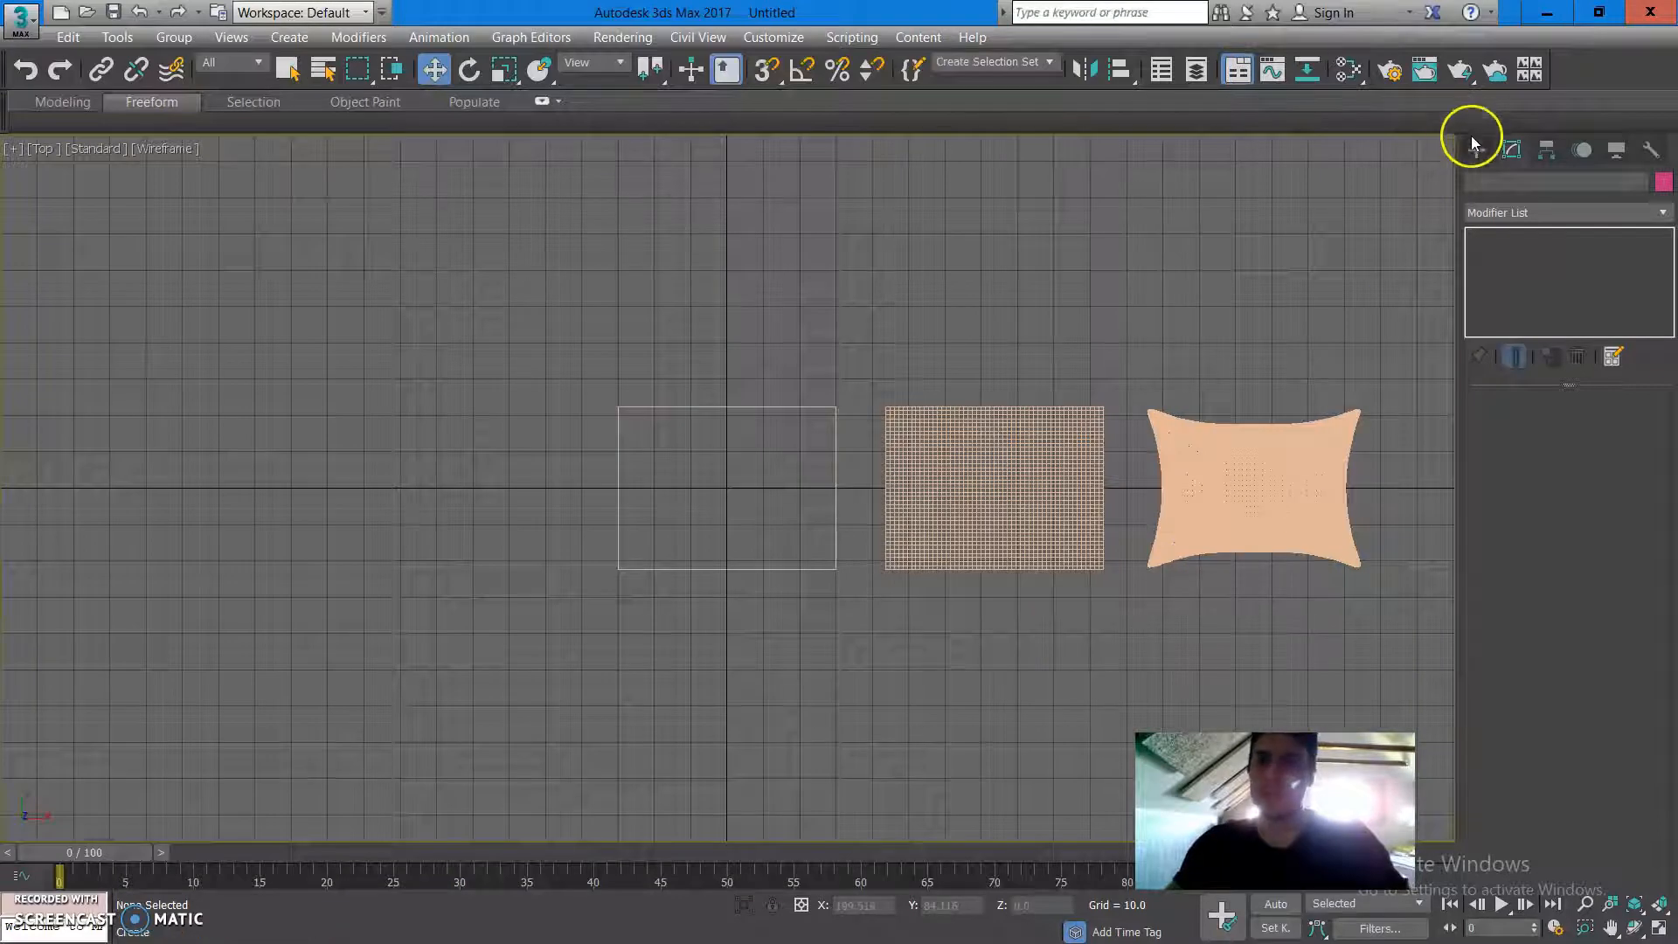
{"action": "left_click", "coordinate": [1476, 149]}
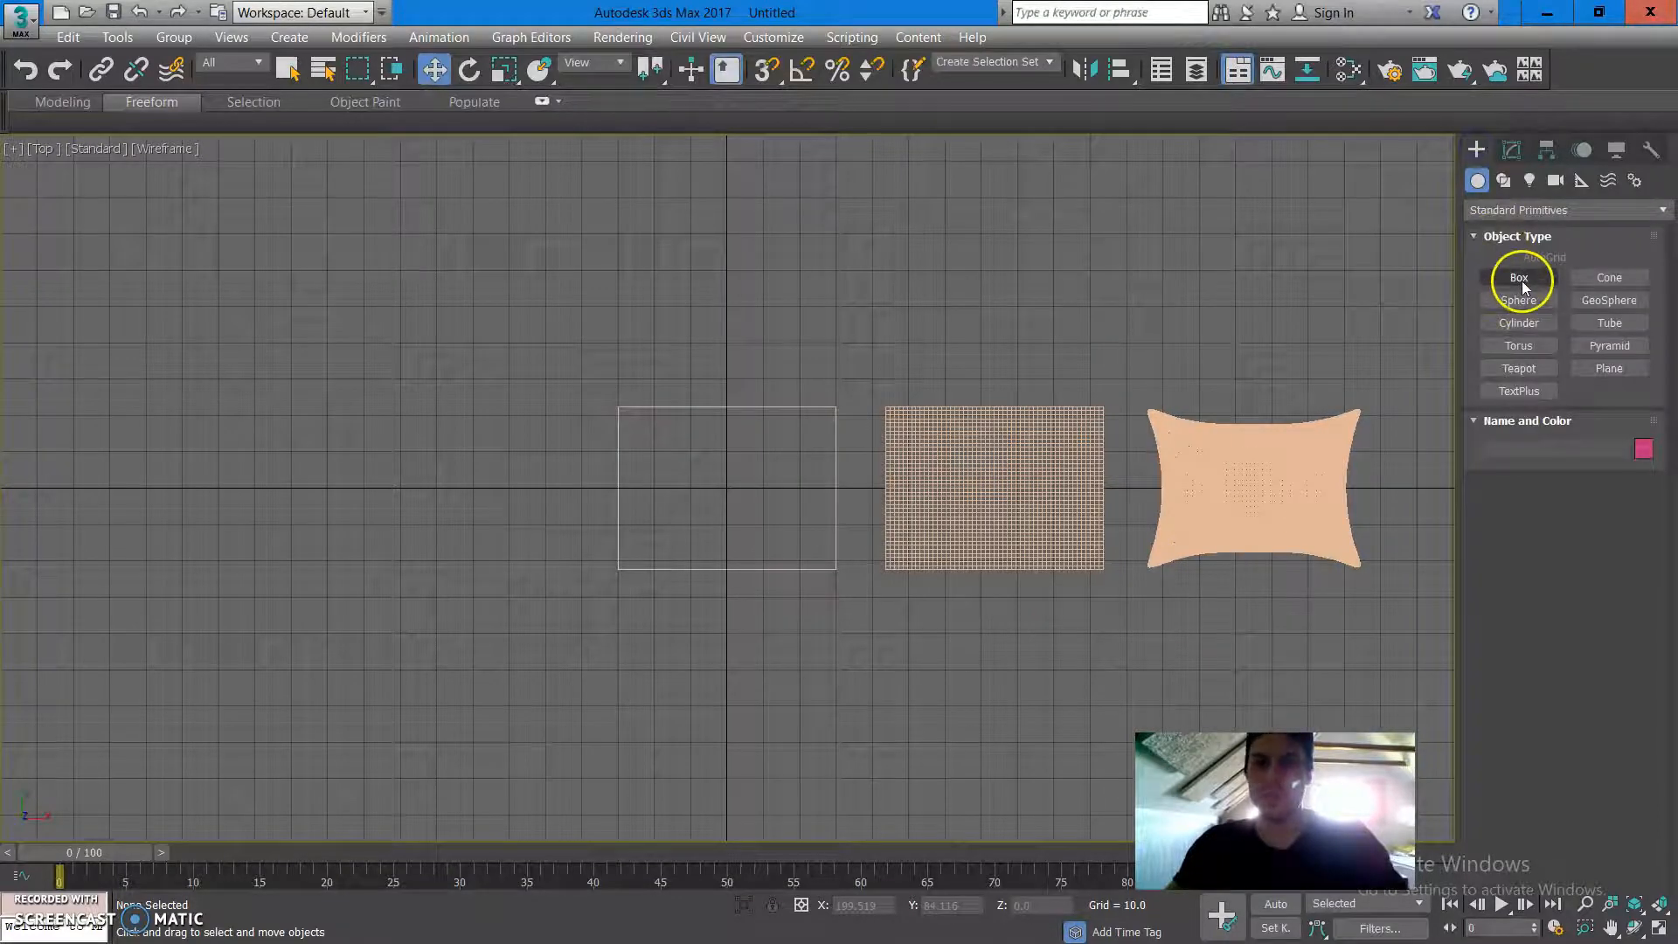
{"action": "left_click", "coordinate": [1517, 277]}
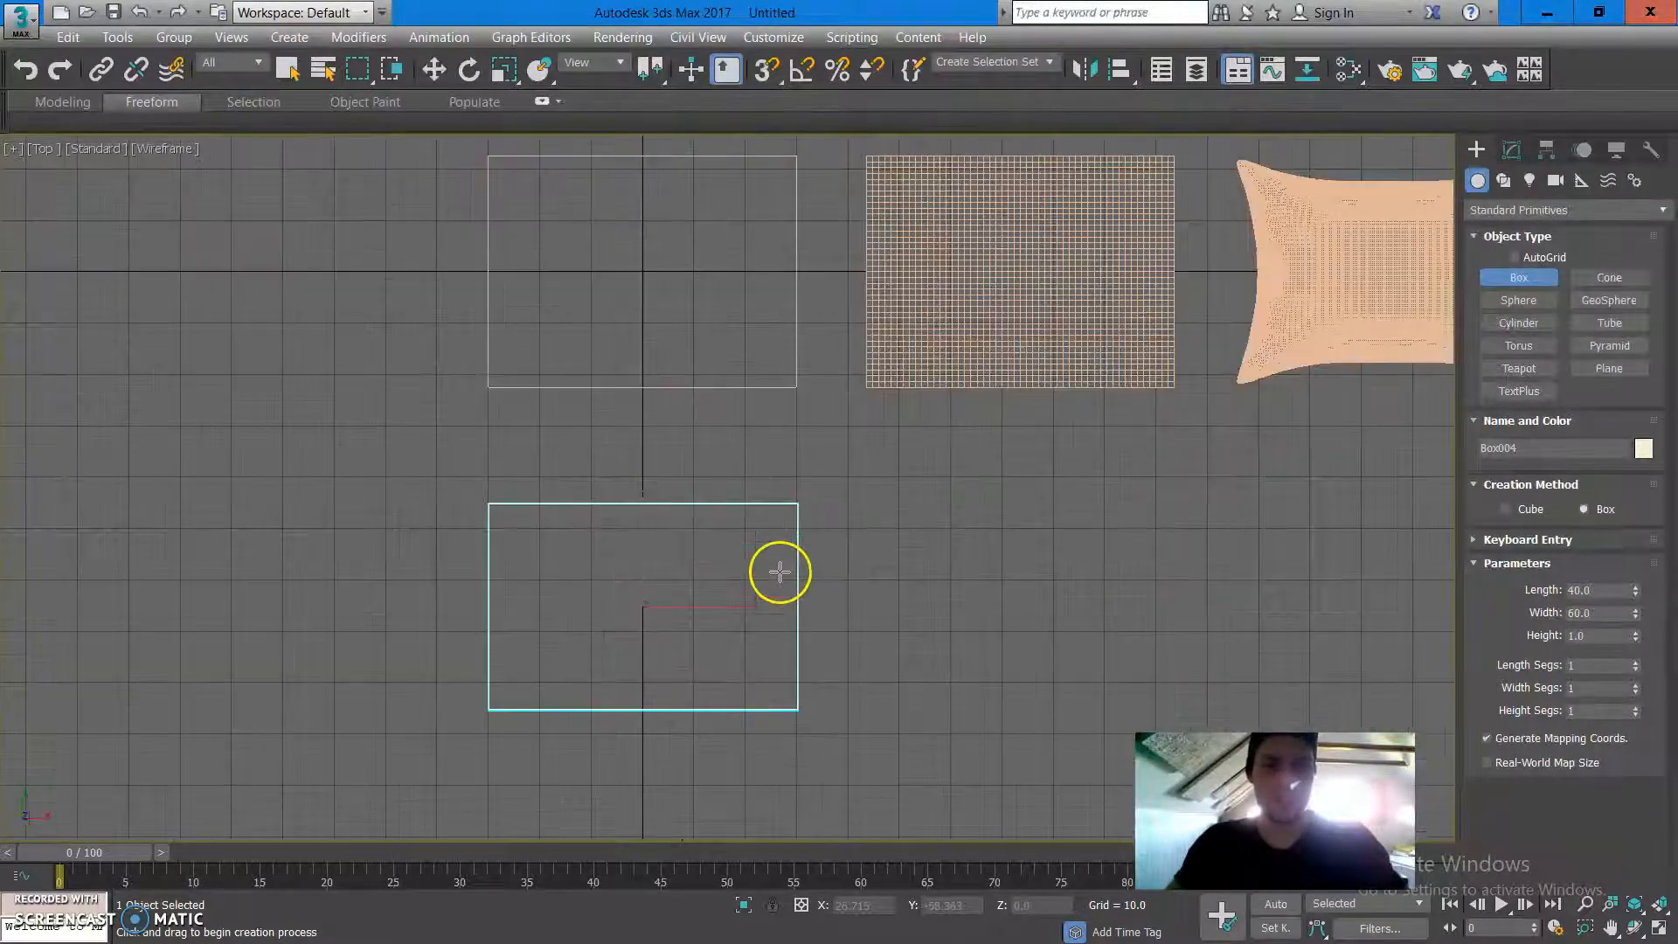
{"action": "mouse_move", "coordinate": [661, 271]}
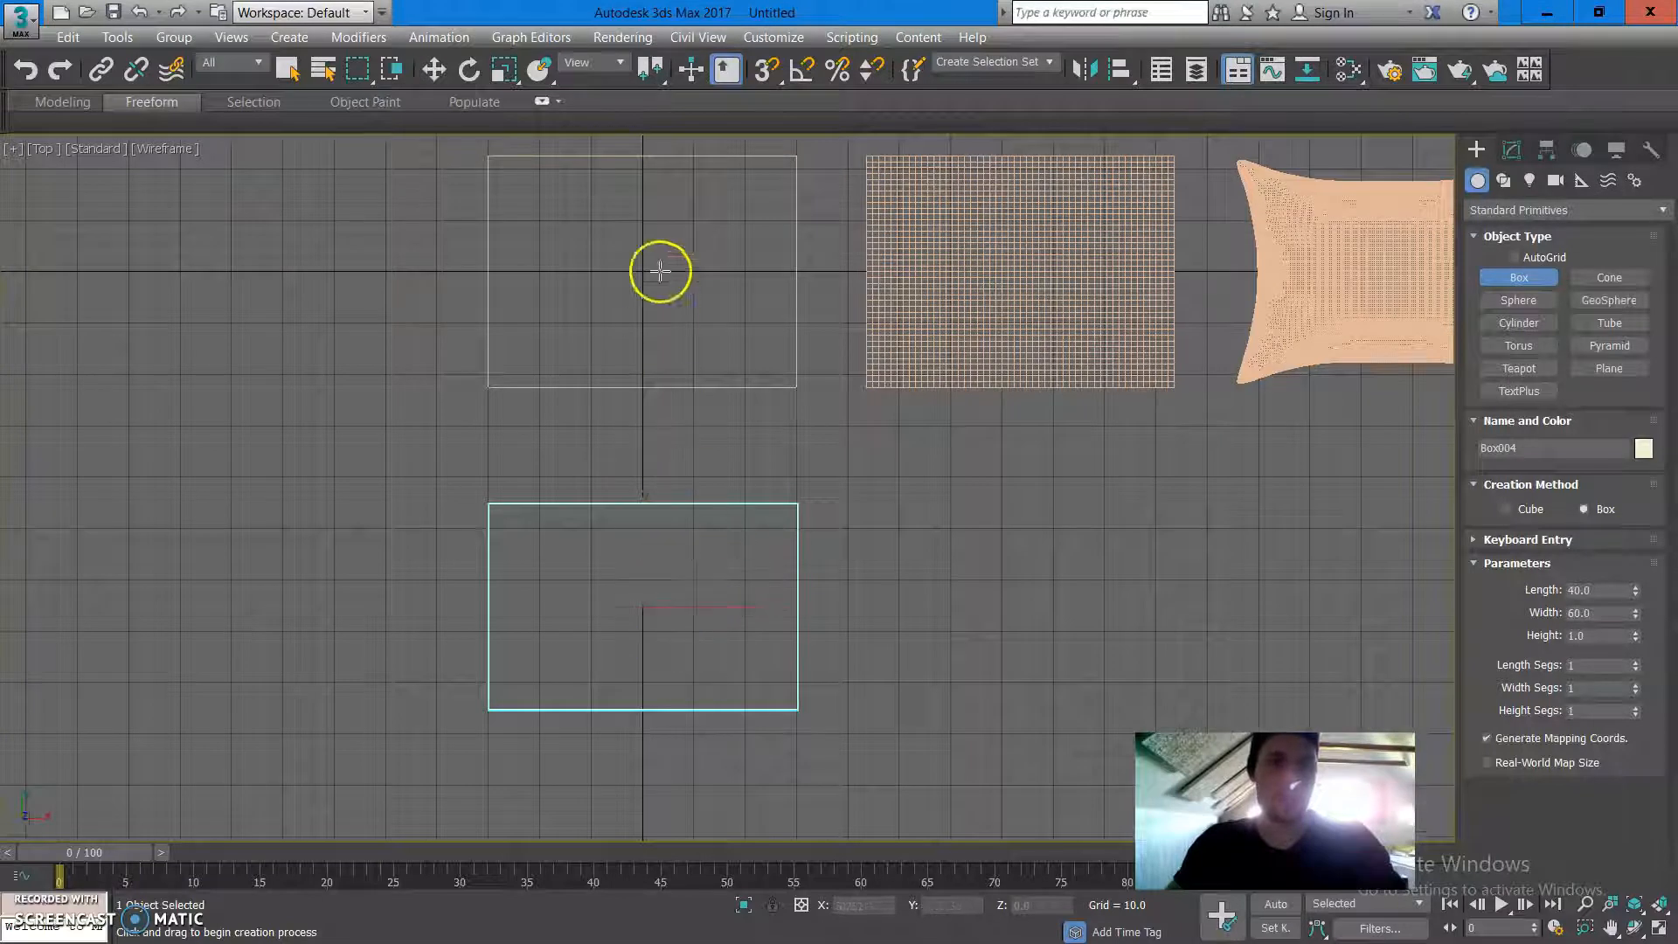
Draw a flat 45×60×1 box below the first slab, checking it against Box001.
{"action": "left_click", "coordinate": [433, 68]}
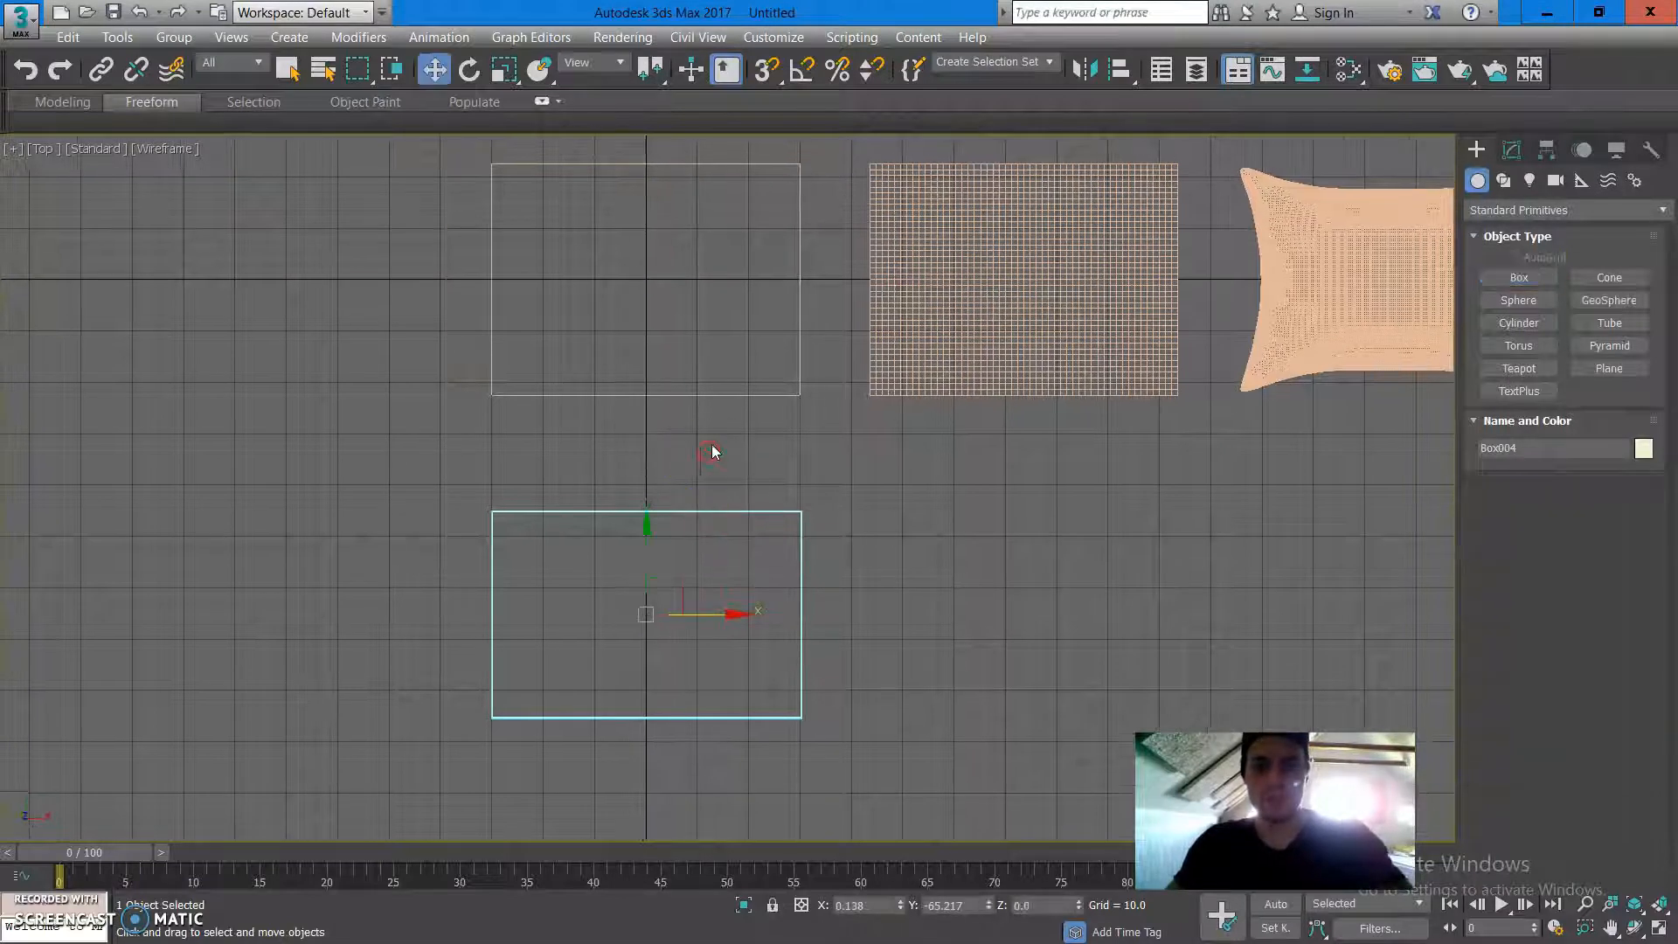
{"action": "left_click", "coordinate": [749, 396]}
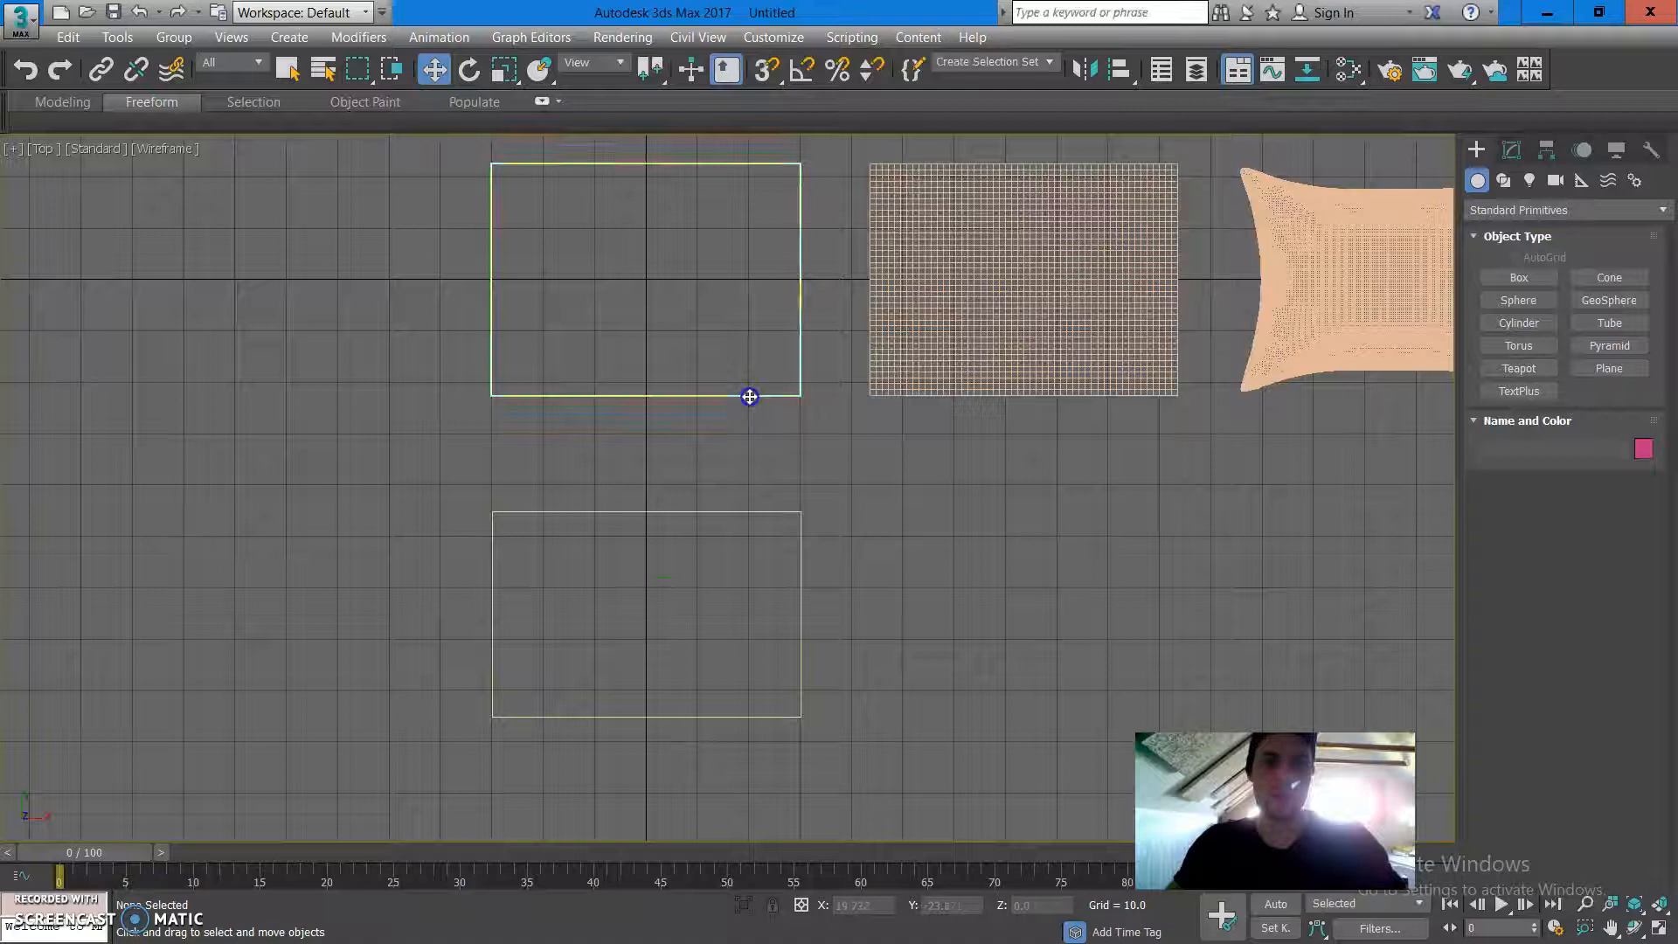
{"action": "left_click", "coordinate": [645, 278]}
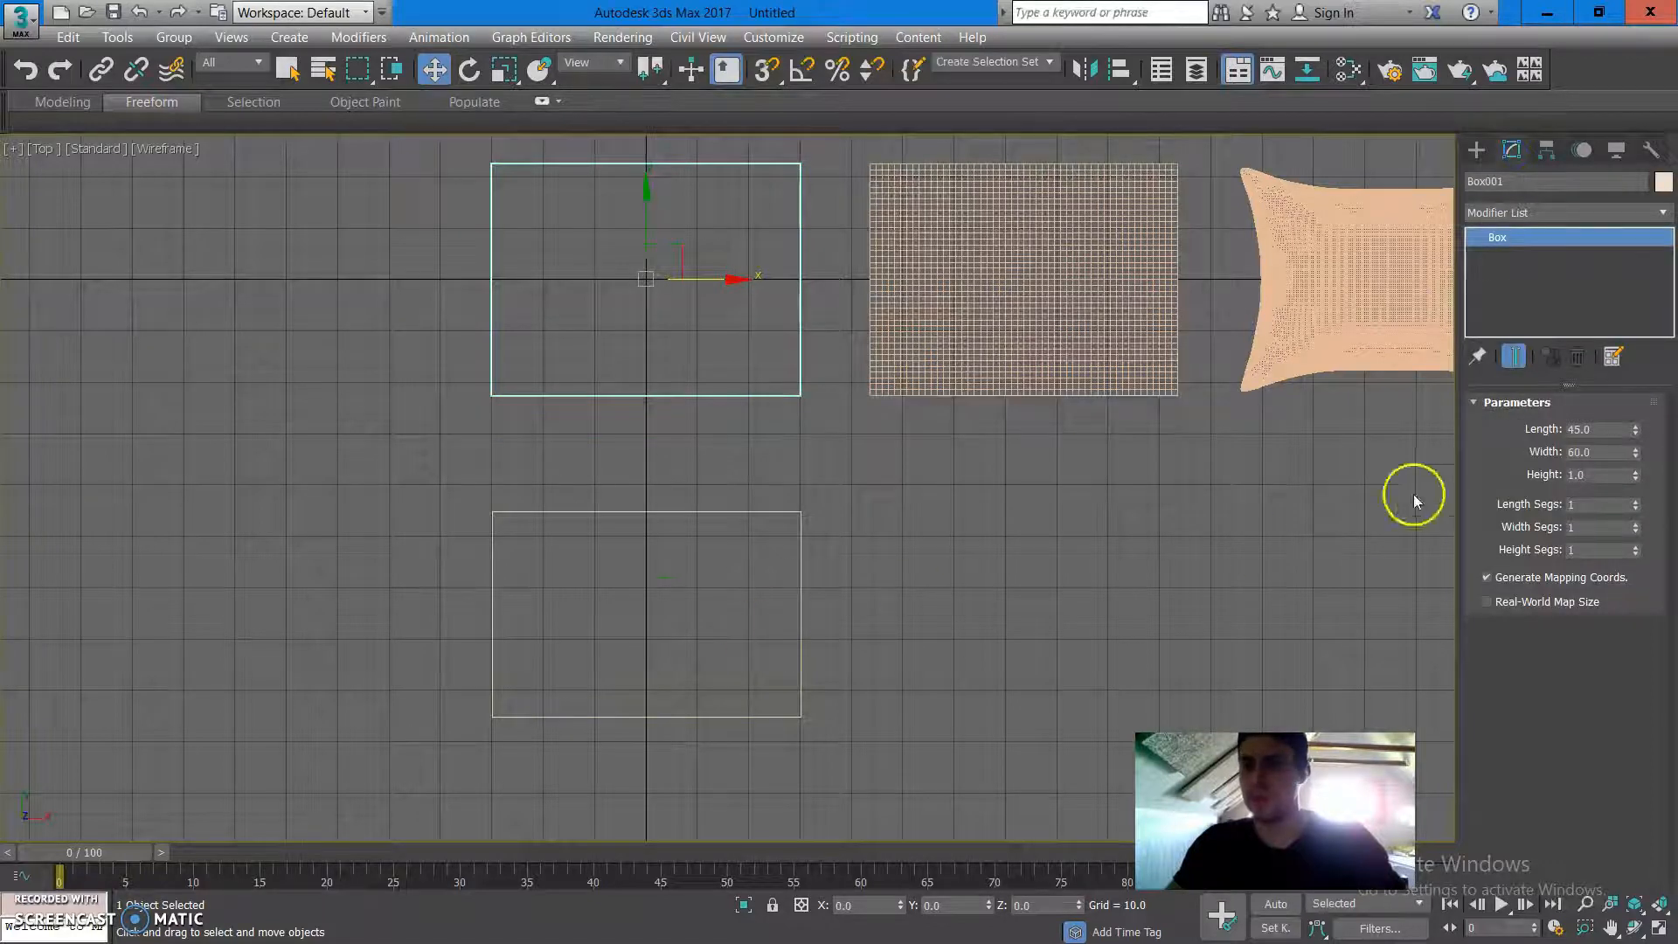
{"action": "mouse_move", "coordinate": [797, 648]}
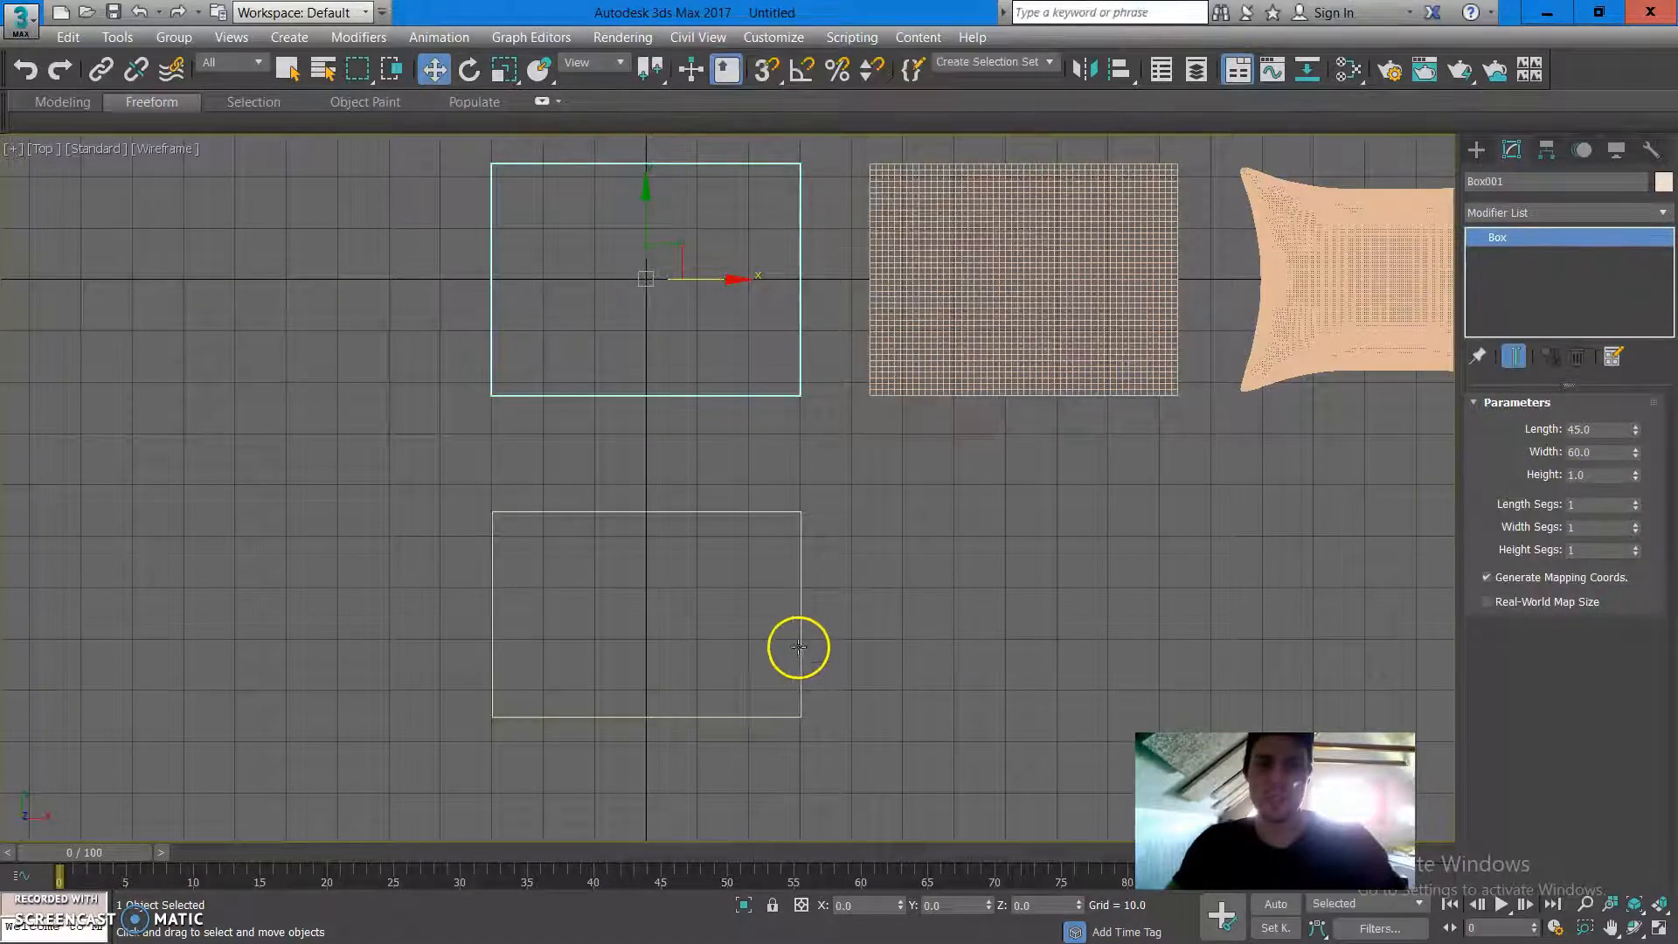
{"action": "left_click", "coordinate": [648, 613]}
{"action": "type", "text": "50"}
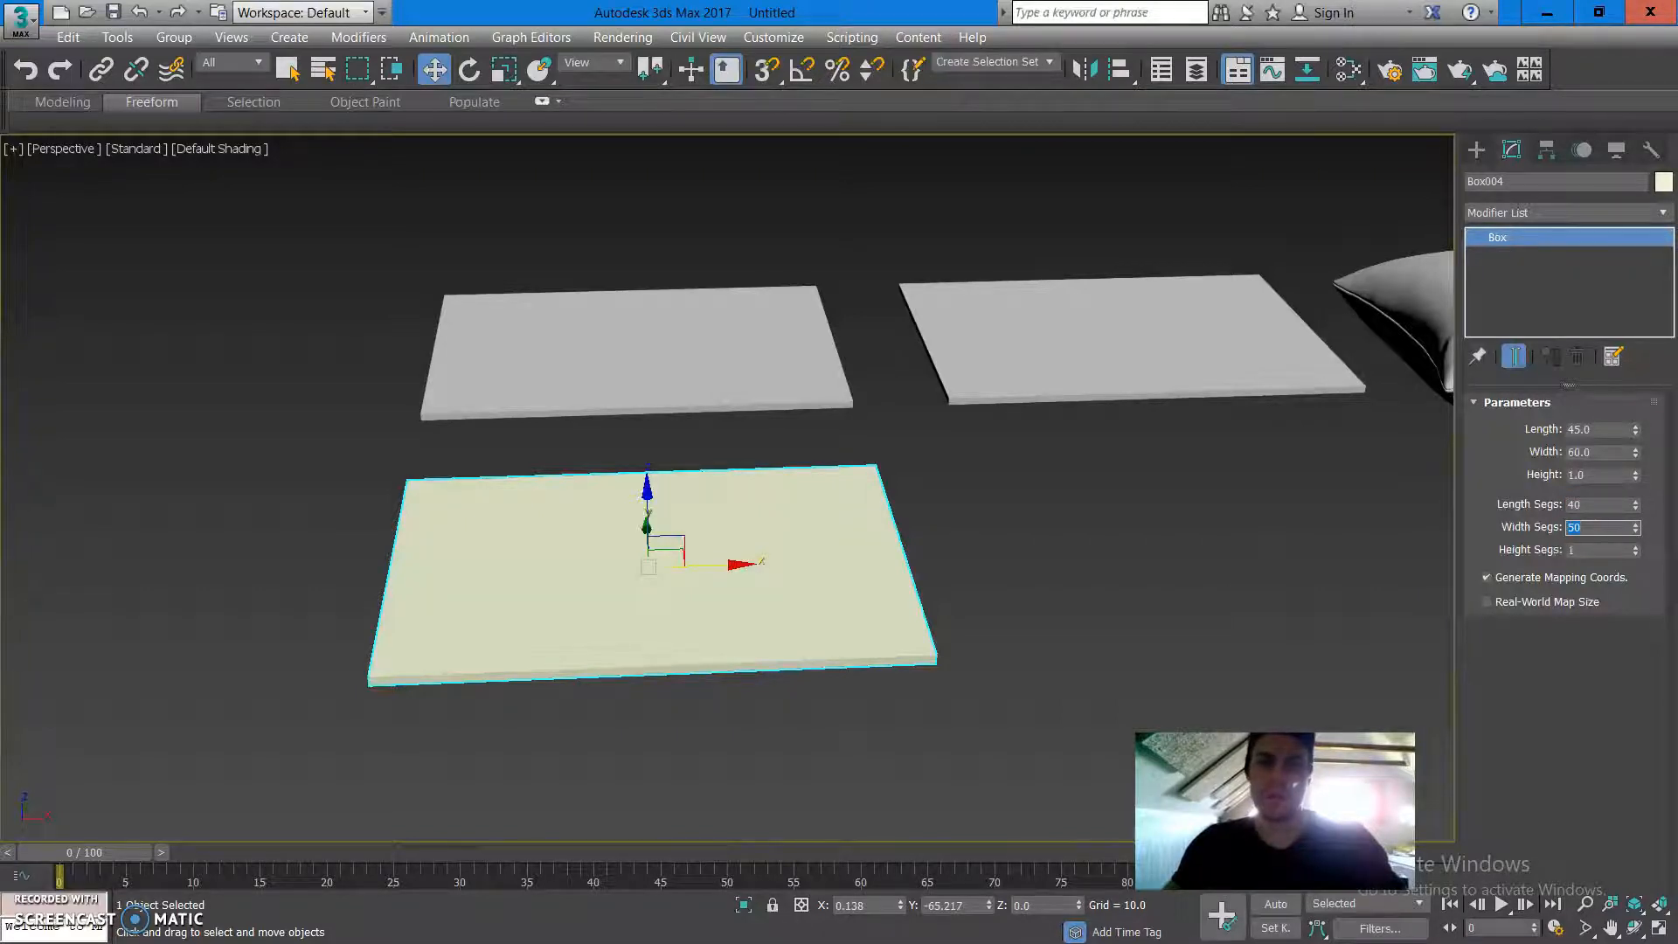
Give the box 40 length and 50 width segments, shown with Edged Faces.
{"action": "key", "text": "F4"}
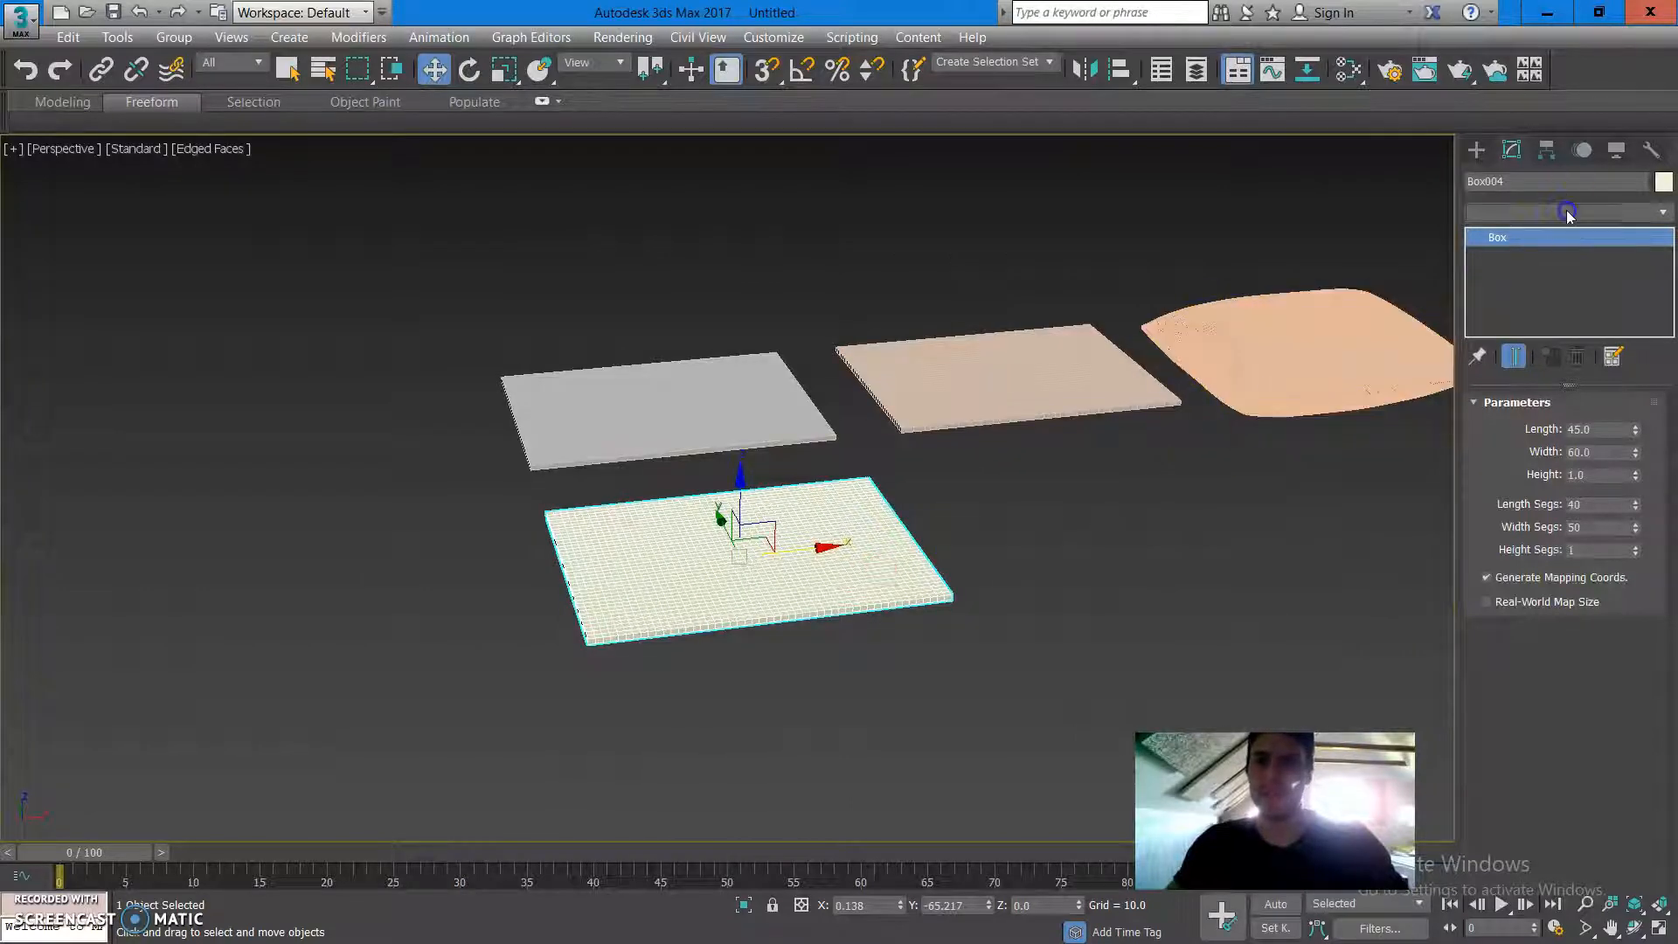
Add a Cloth modifier and set Box004 as cloth with pressure 30.
{"action": "left_click", "coordinate": [1565, 211]}
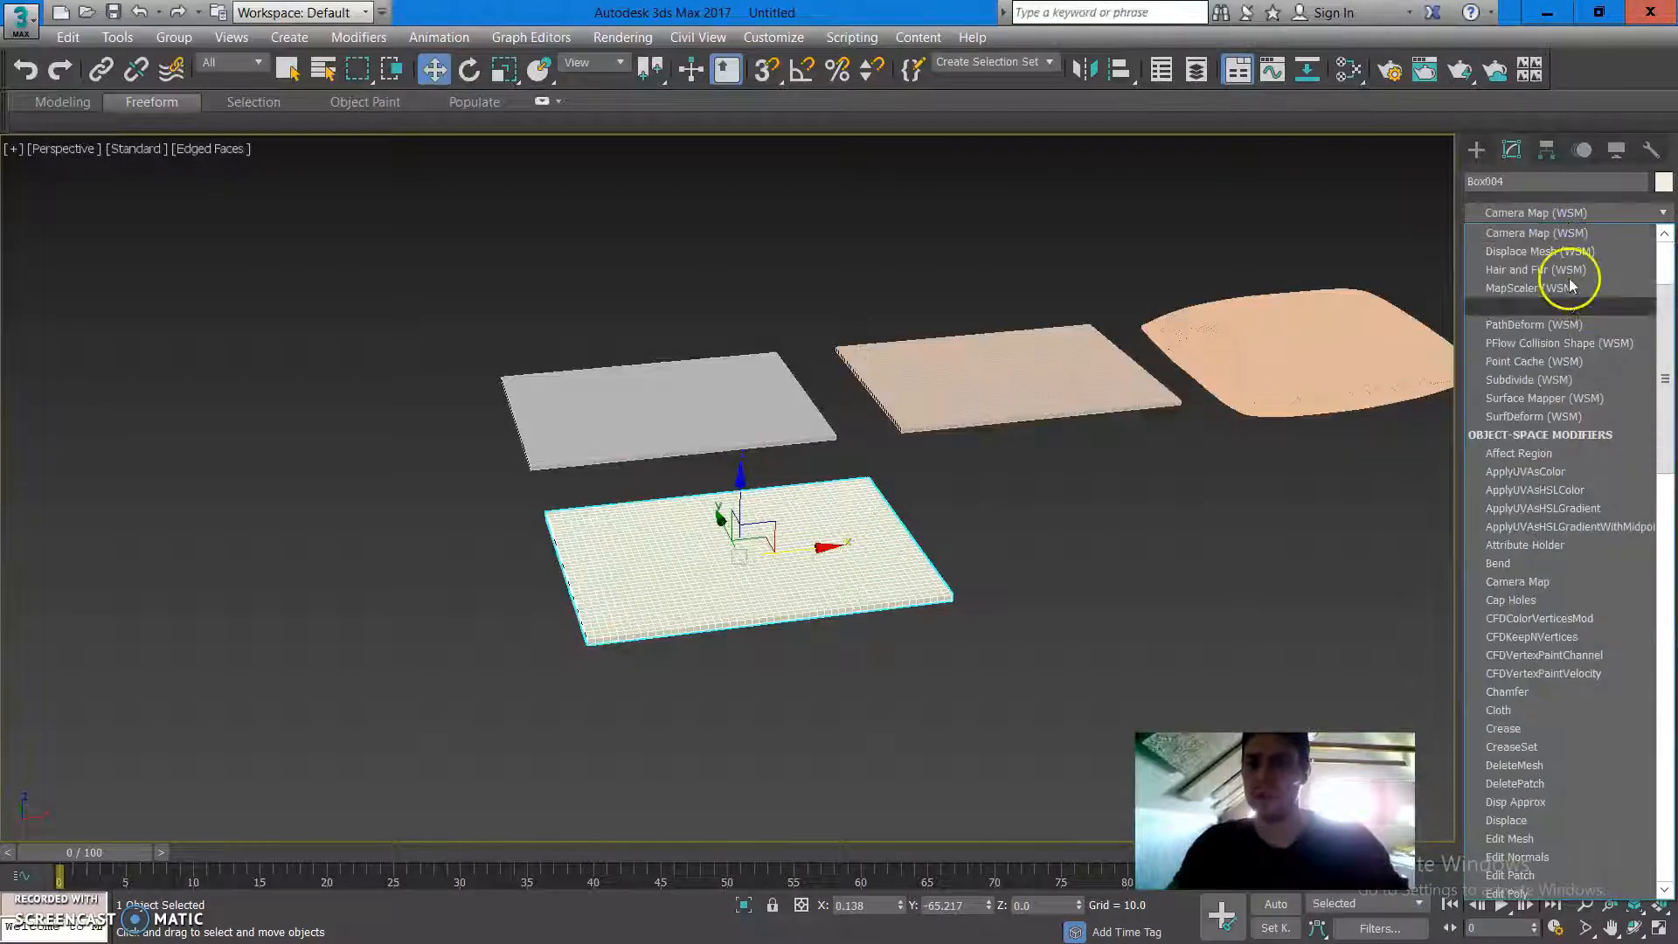
{"action": "left_click", "coordinate": [1507, 710]}
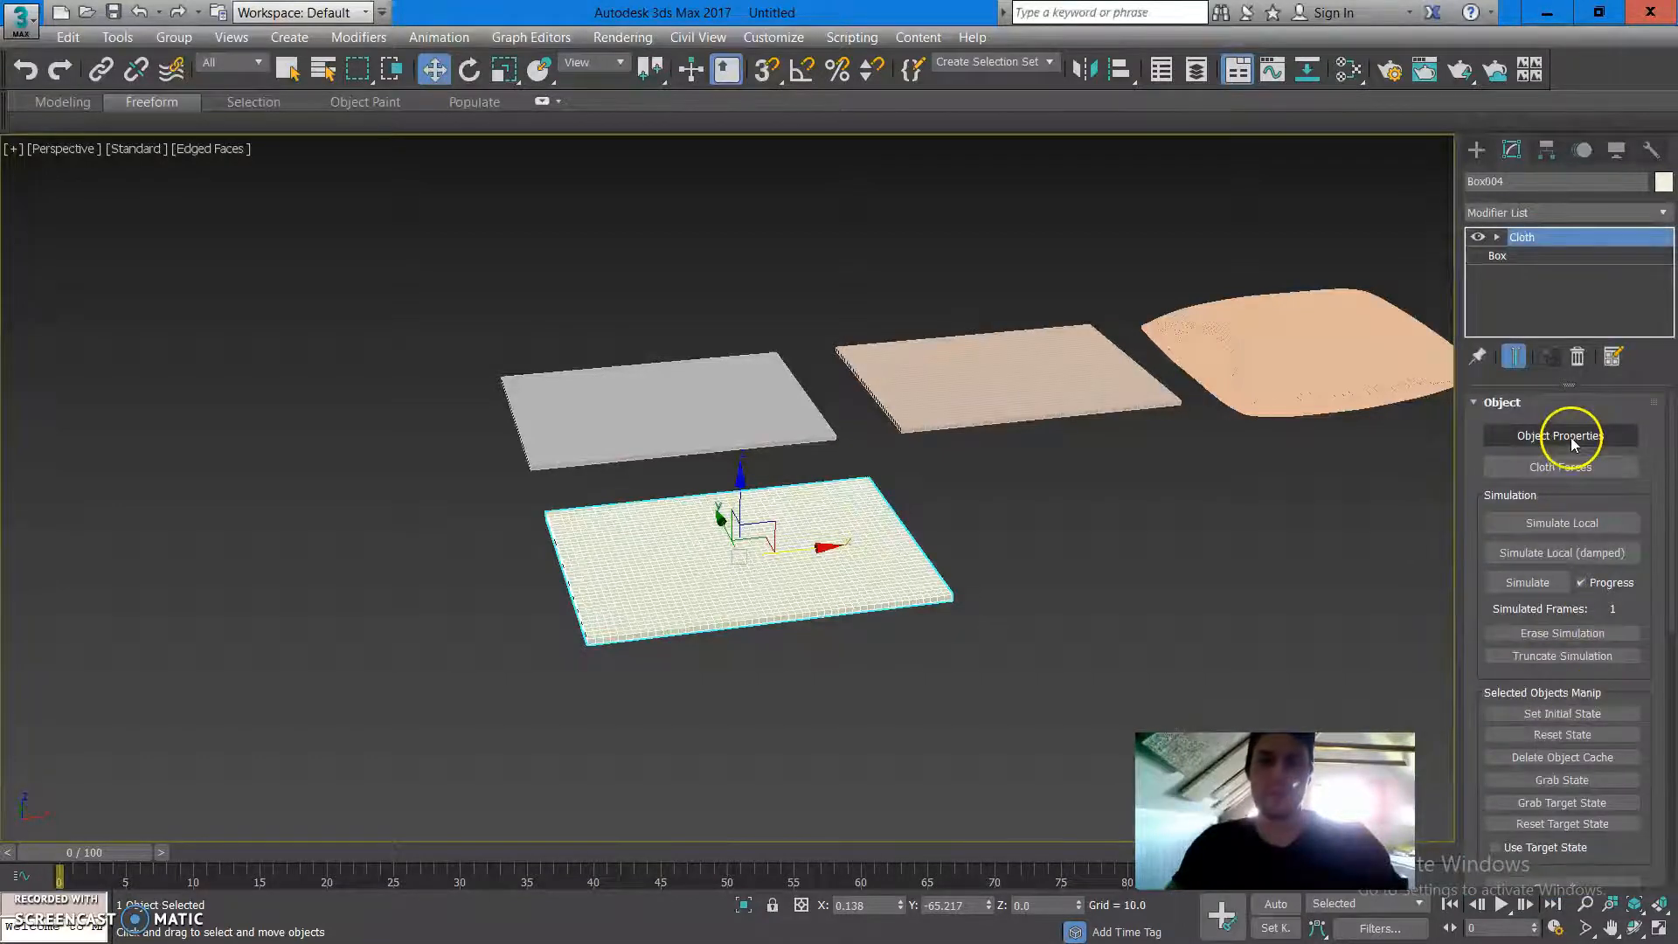
{"action": "left_click", "coordinate": [1558, 436]}
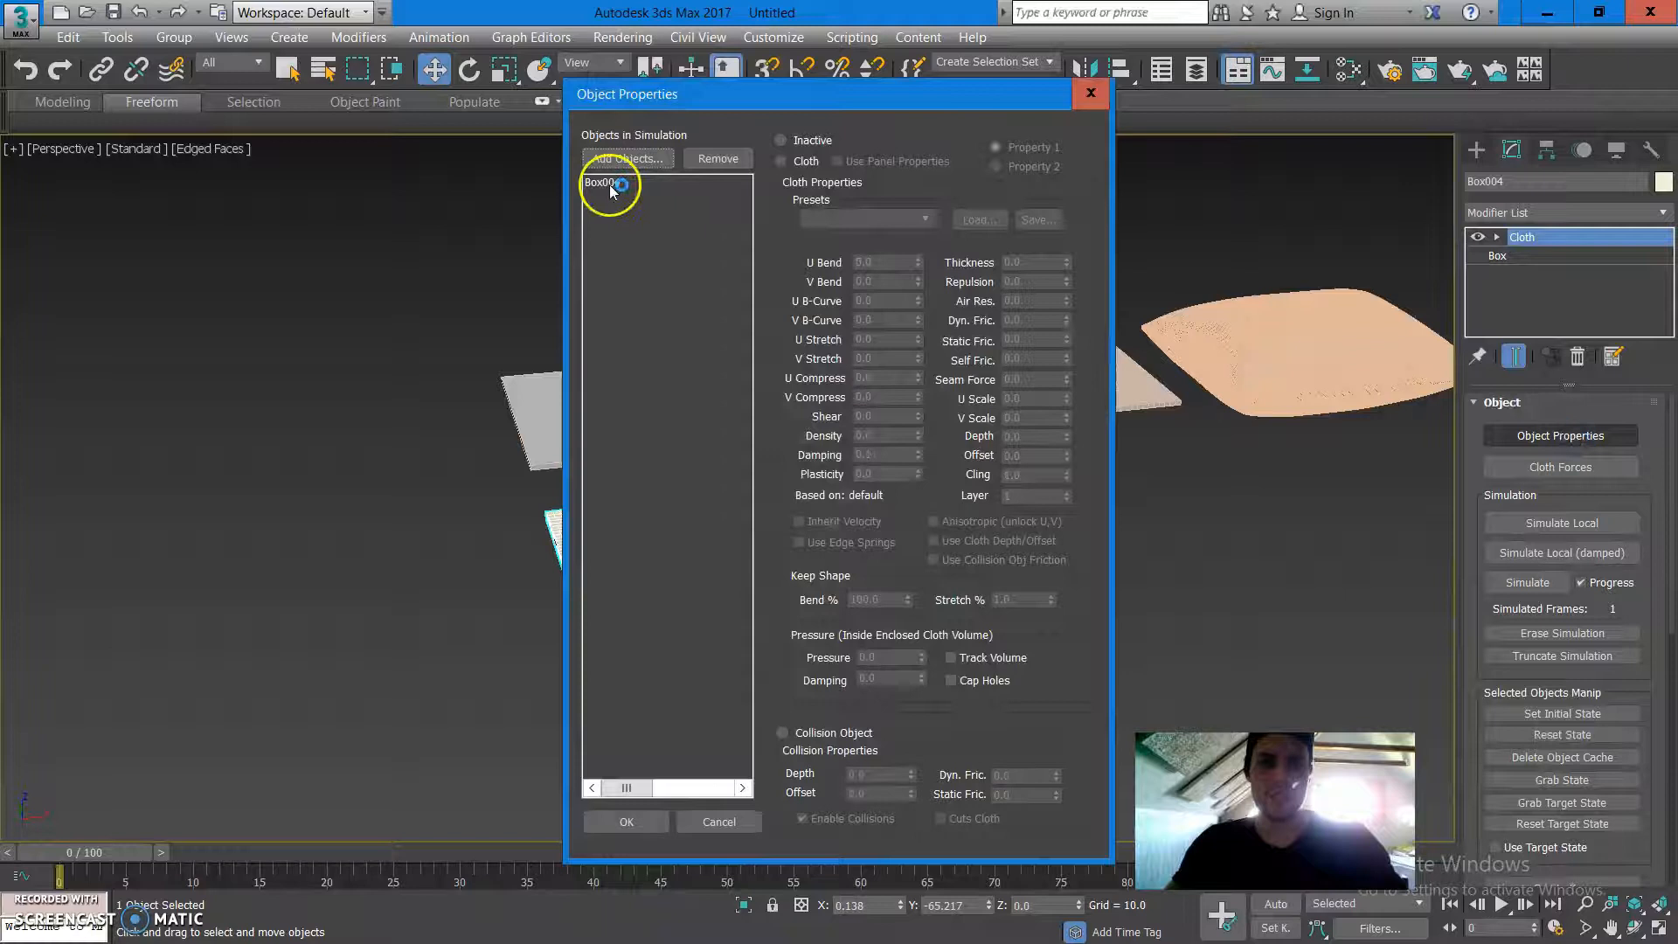
{"action": "left_click", "coordinate": [787, 160]}
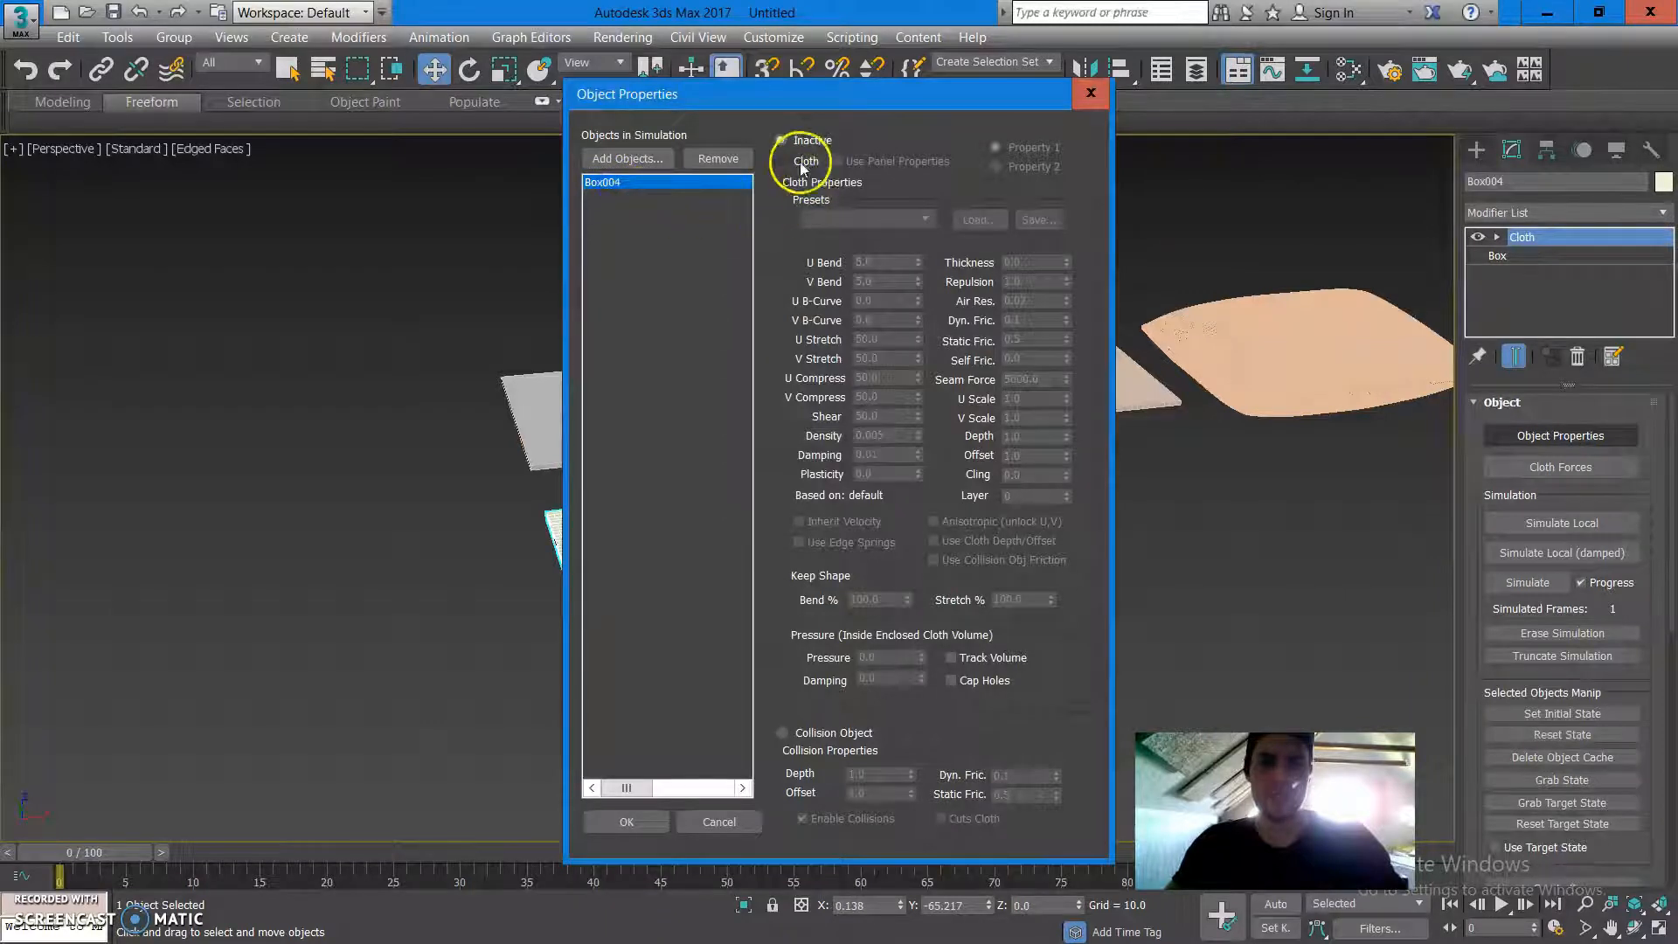
{"action": "left_click", "coordinate": [781, 161]}
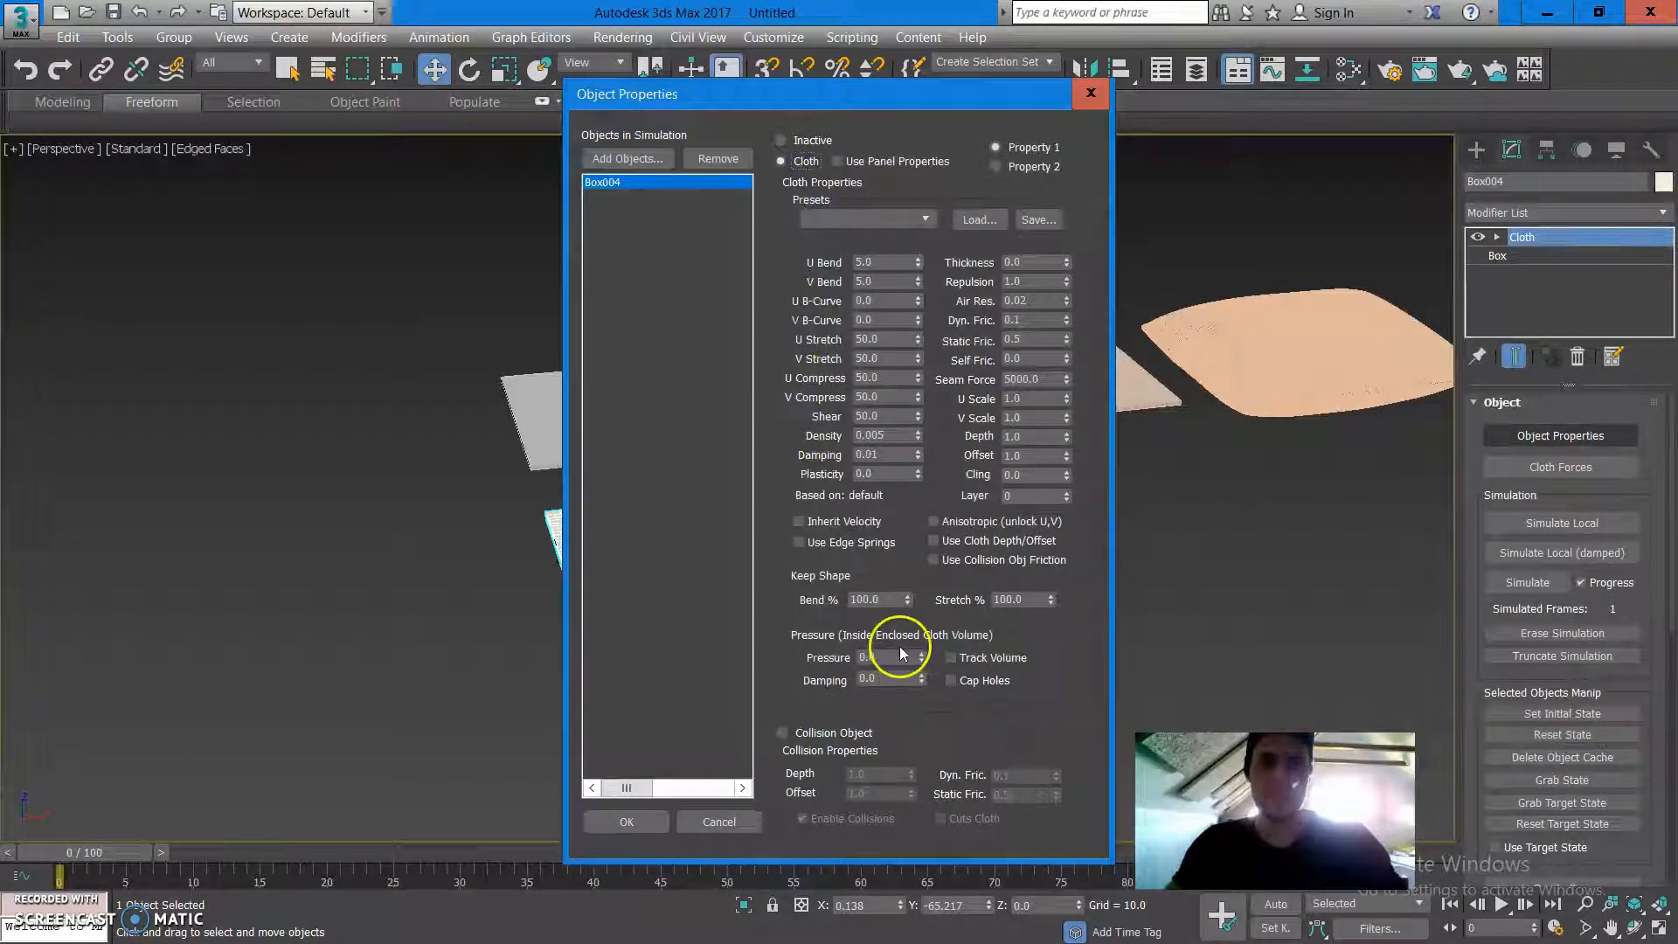
{"action": "left_click", "coordinate": [878, 658]}
{"action": "type", "text": "30"}
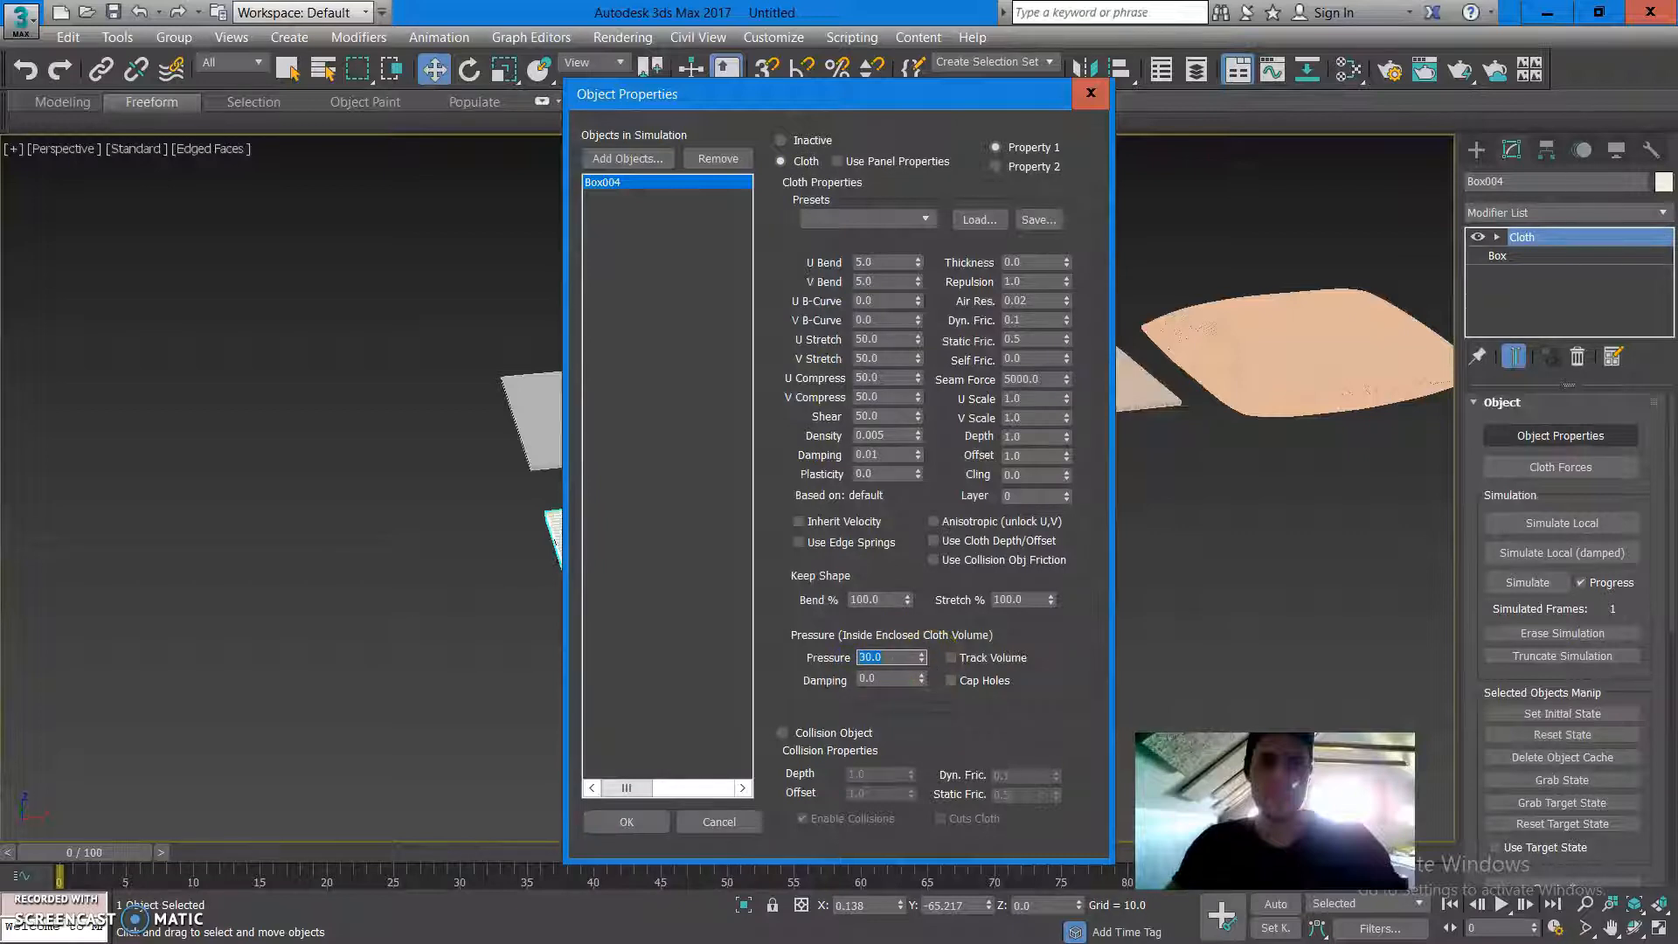
{"action": "left_click", "coordinate": [624, 821]}
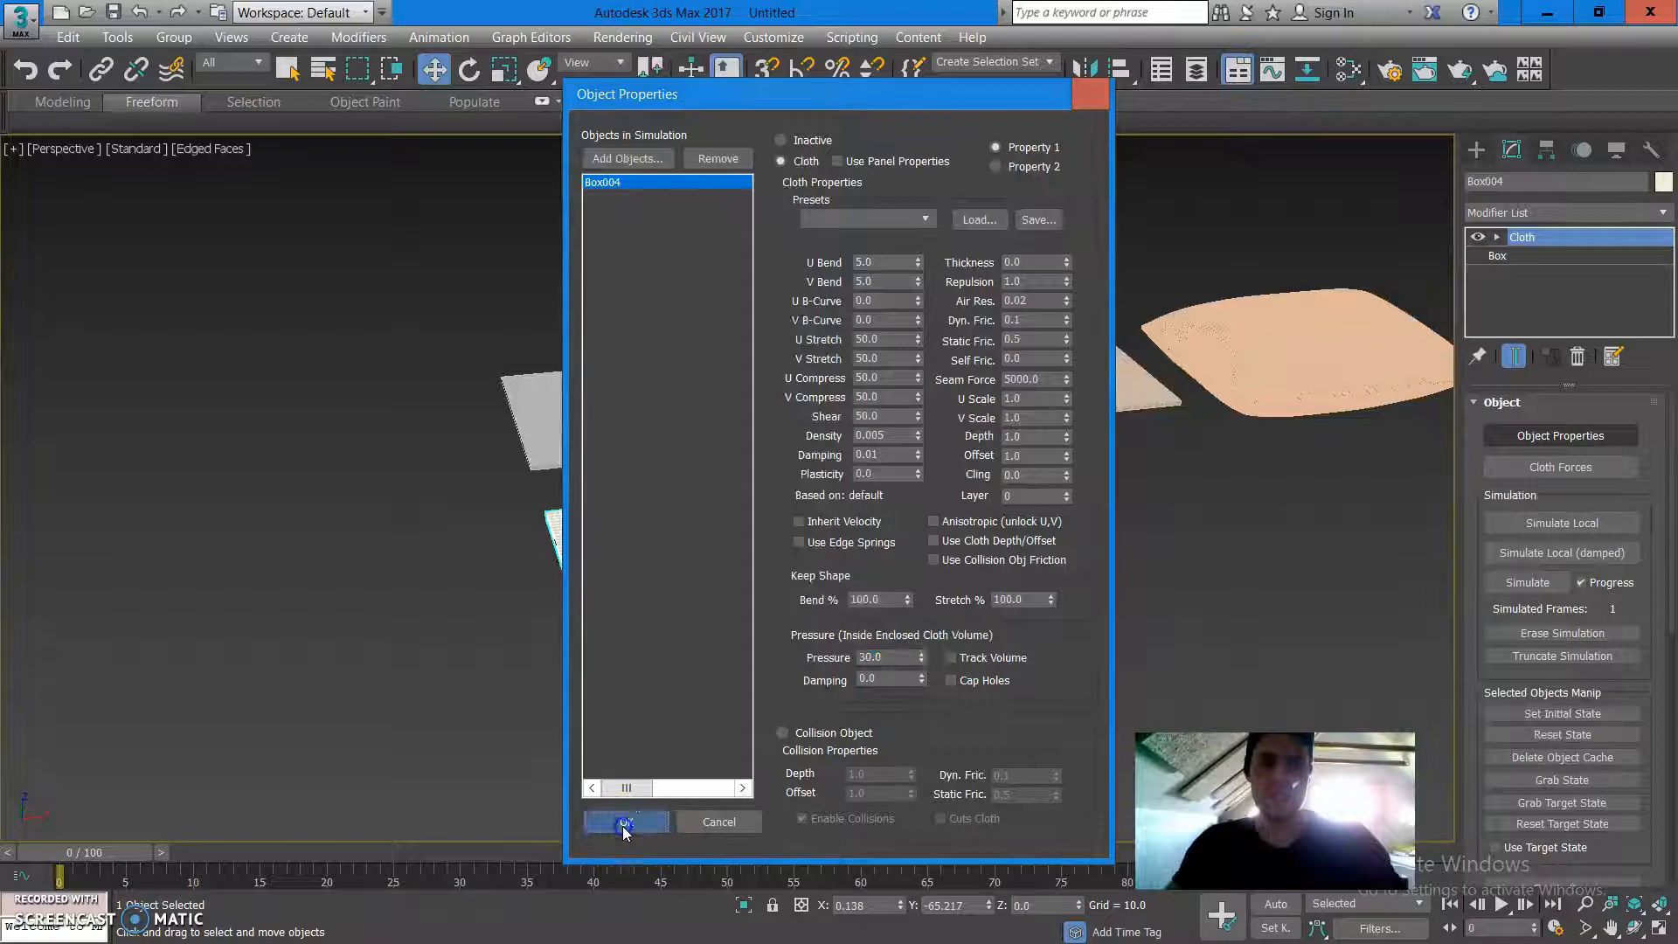
{"action": "left_click", "coordinate": [625, 822]}
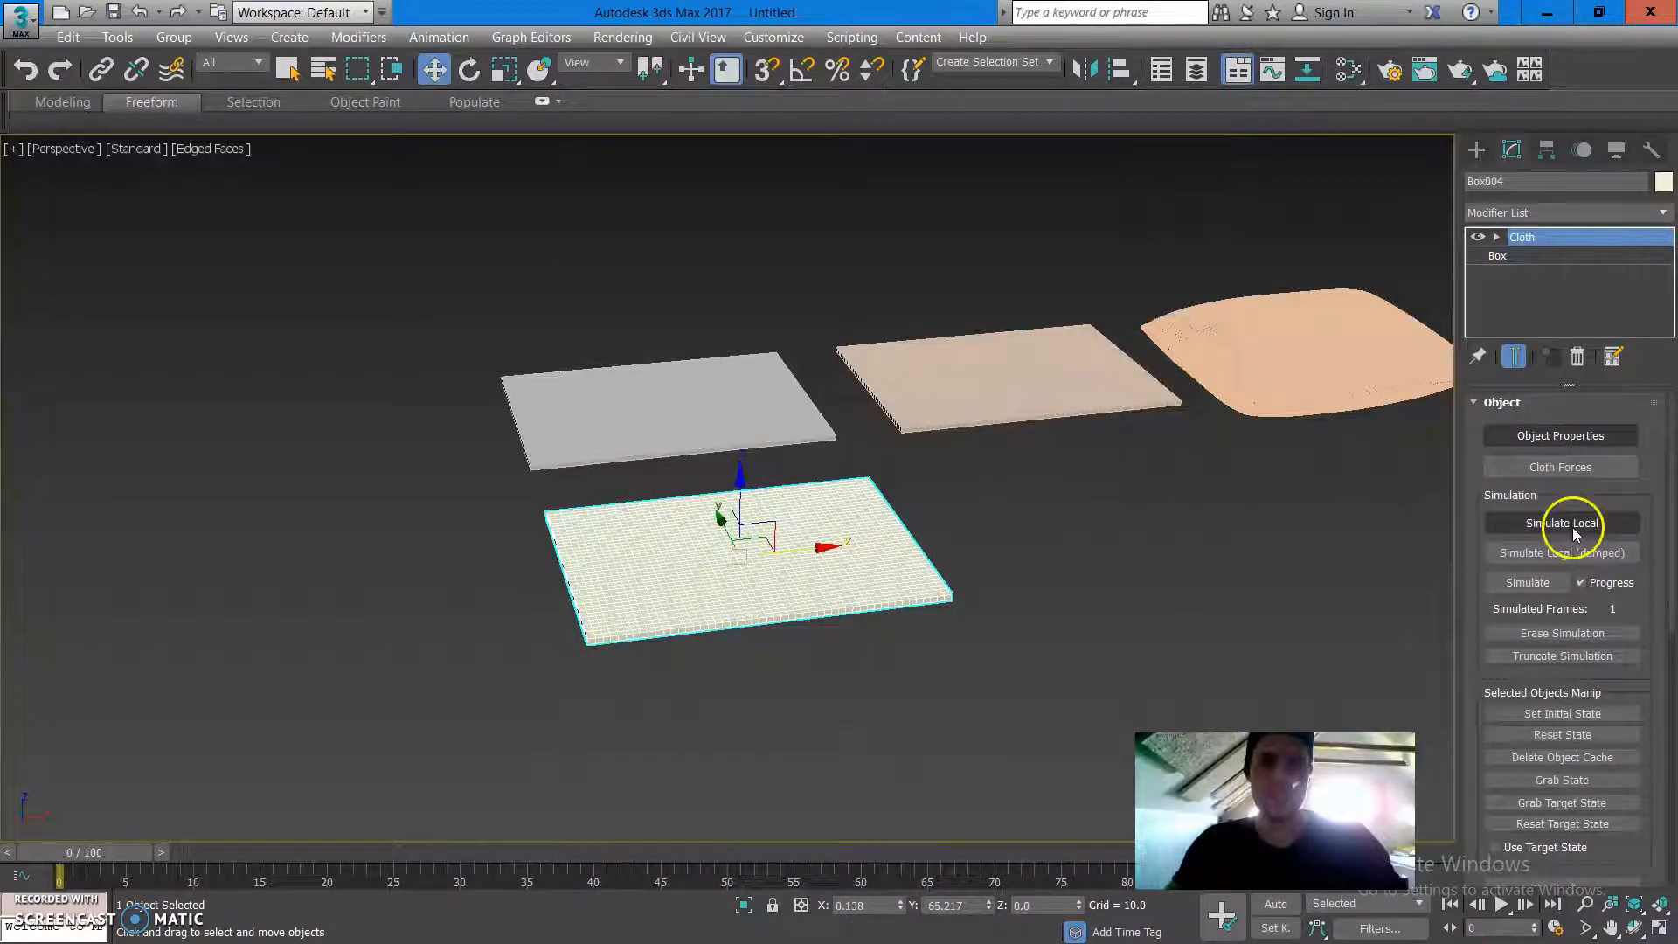
Run a local cloth simulation until the box inflates, then stop it.
{"action": "left_click", "coordinate": [1560, 523]}
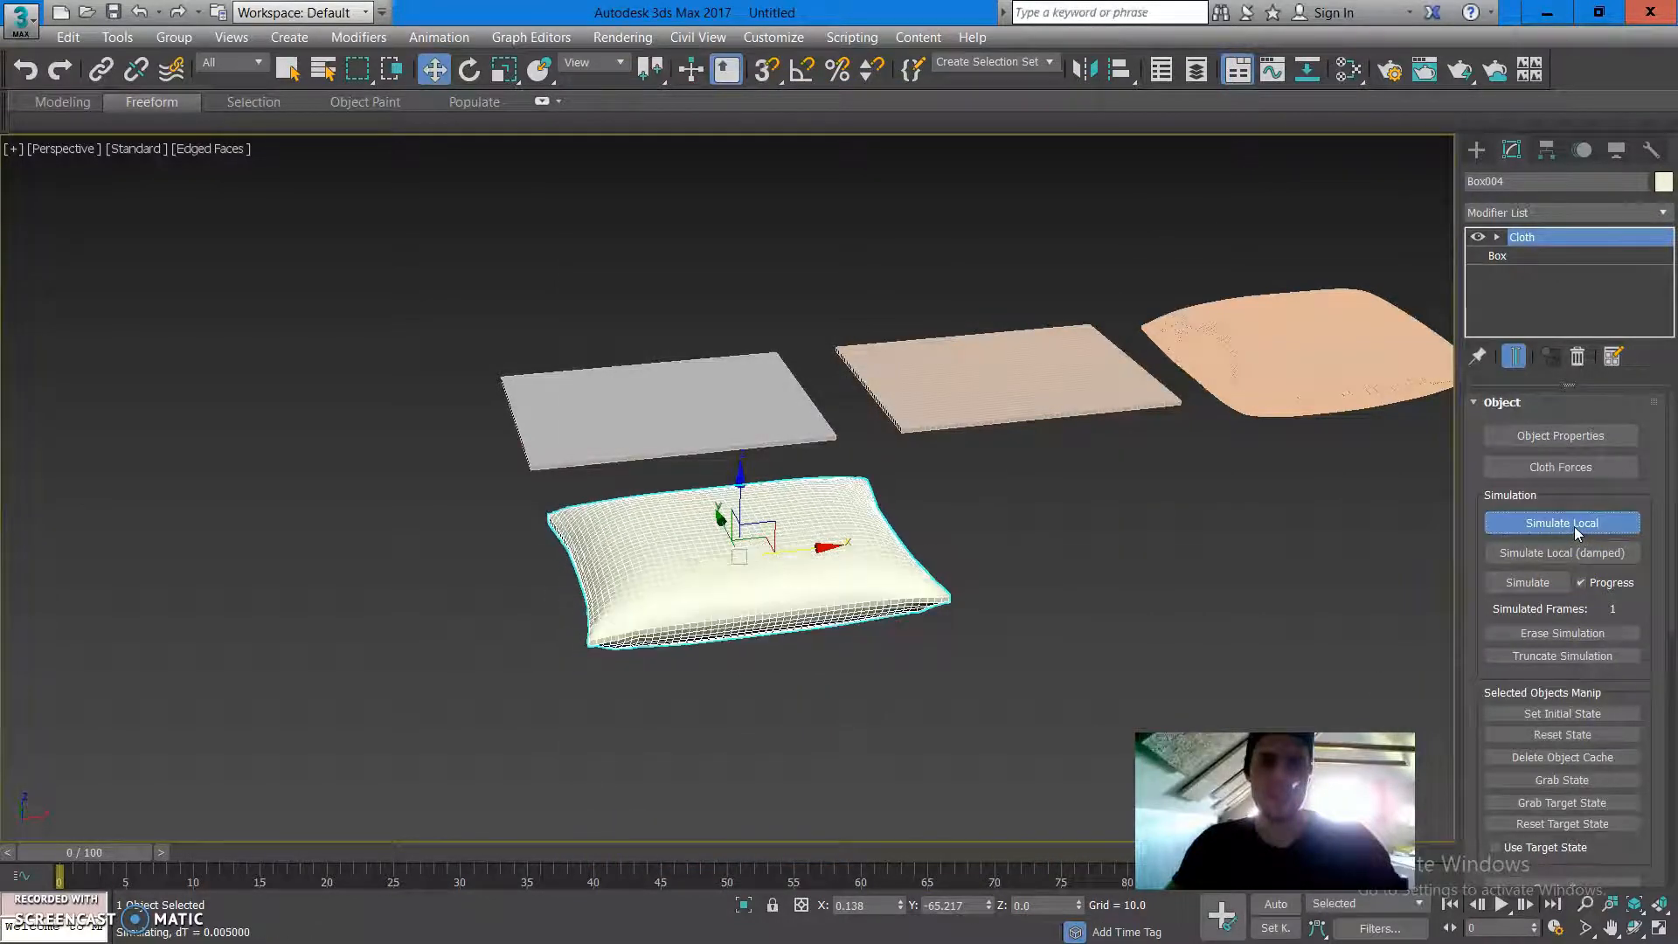
{"action": "left_click", "coordinate": [1562, 523]}
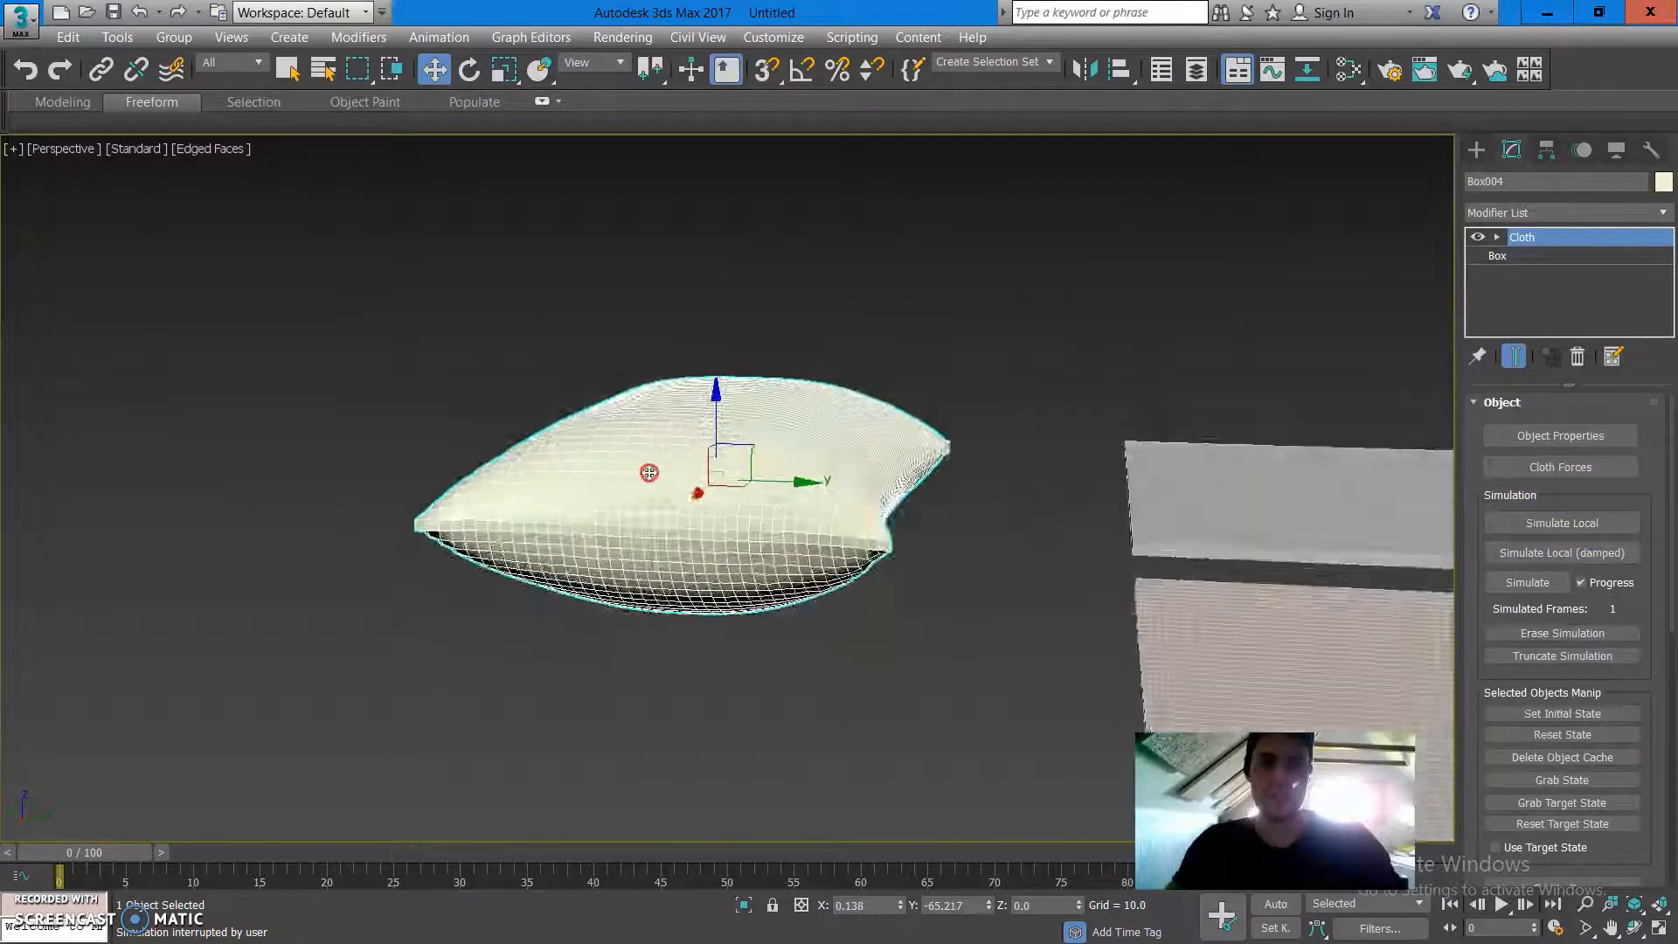
{"action": "right_click", "coordinate": [696, 482]}
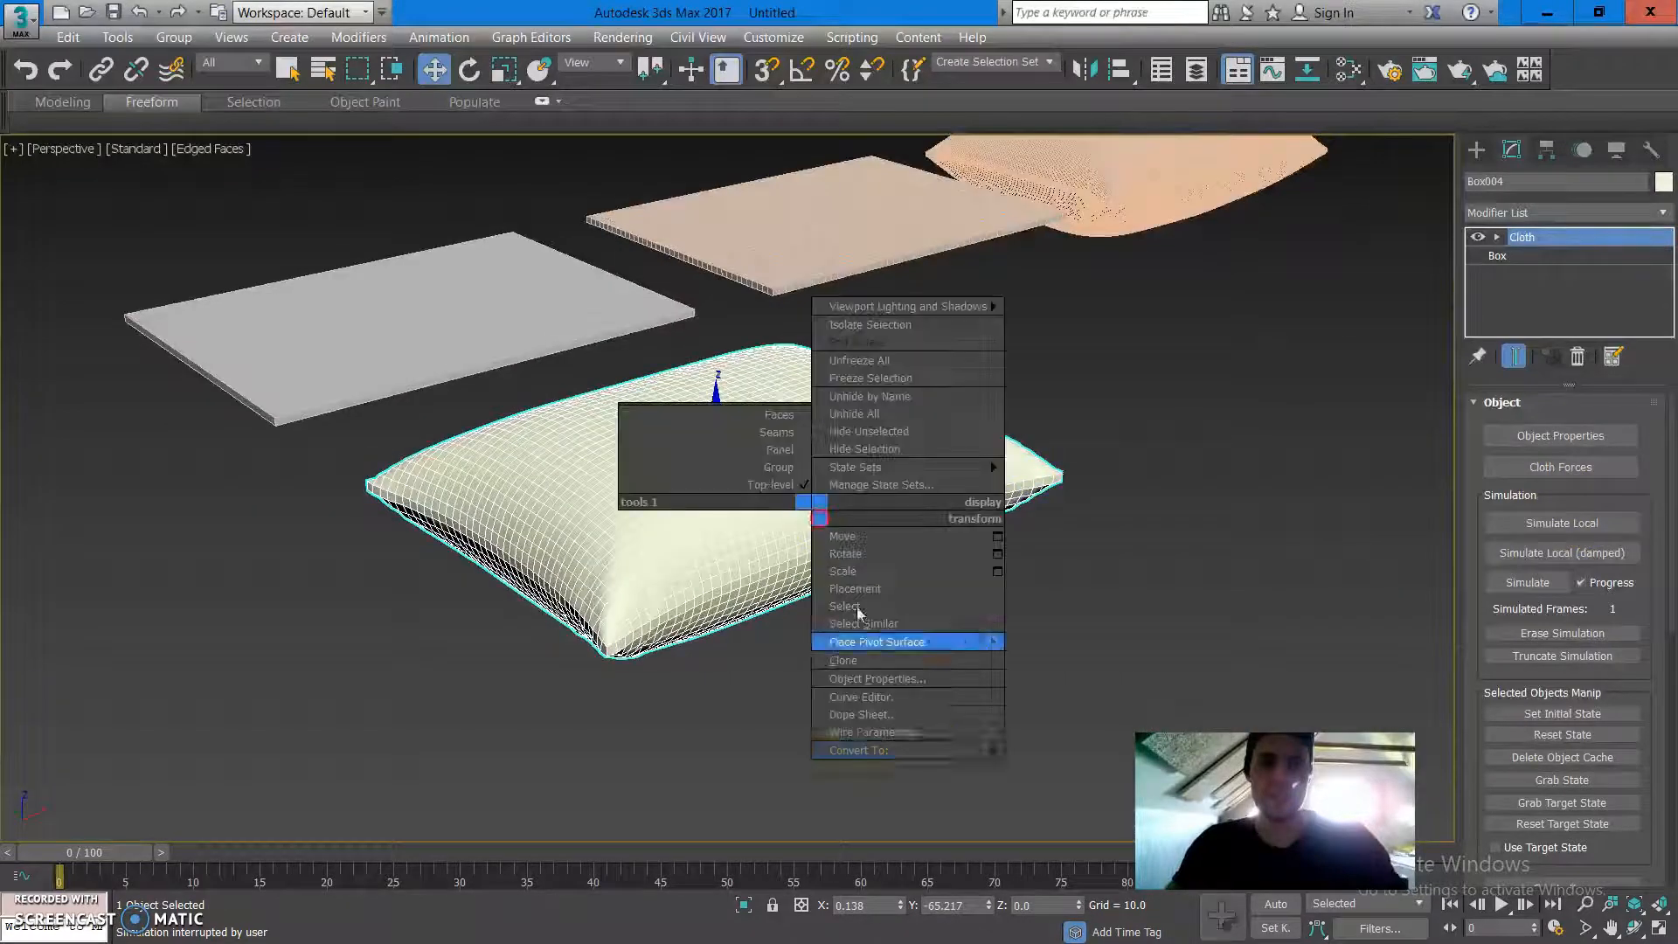
Convert the pillow to editable poly and select its middle edge loop.
{"action": "left_click", "coordinate": [856, 750]}
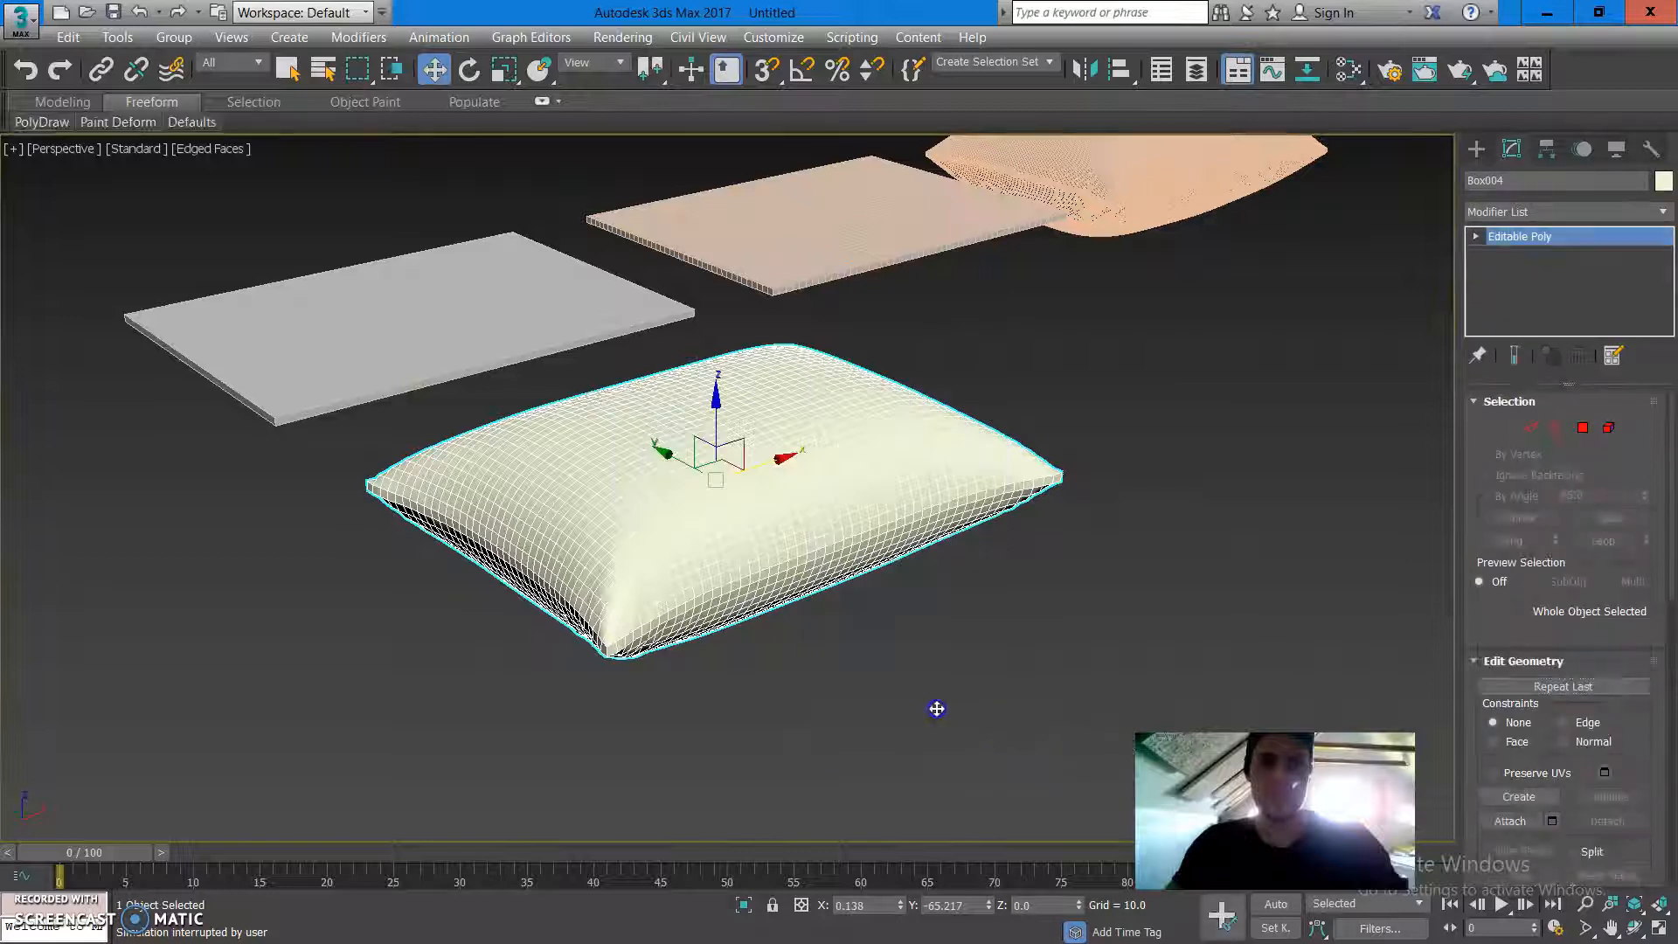
{"action": "left_click", "coordinate": [1530, 428]}
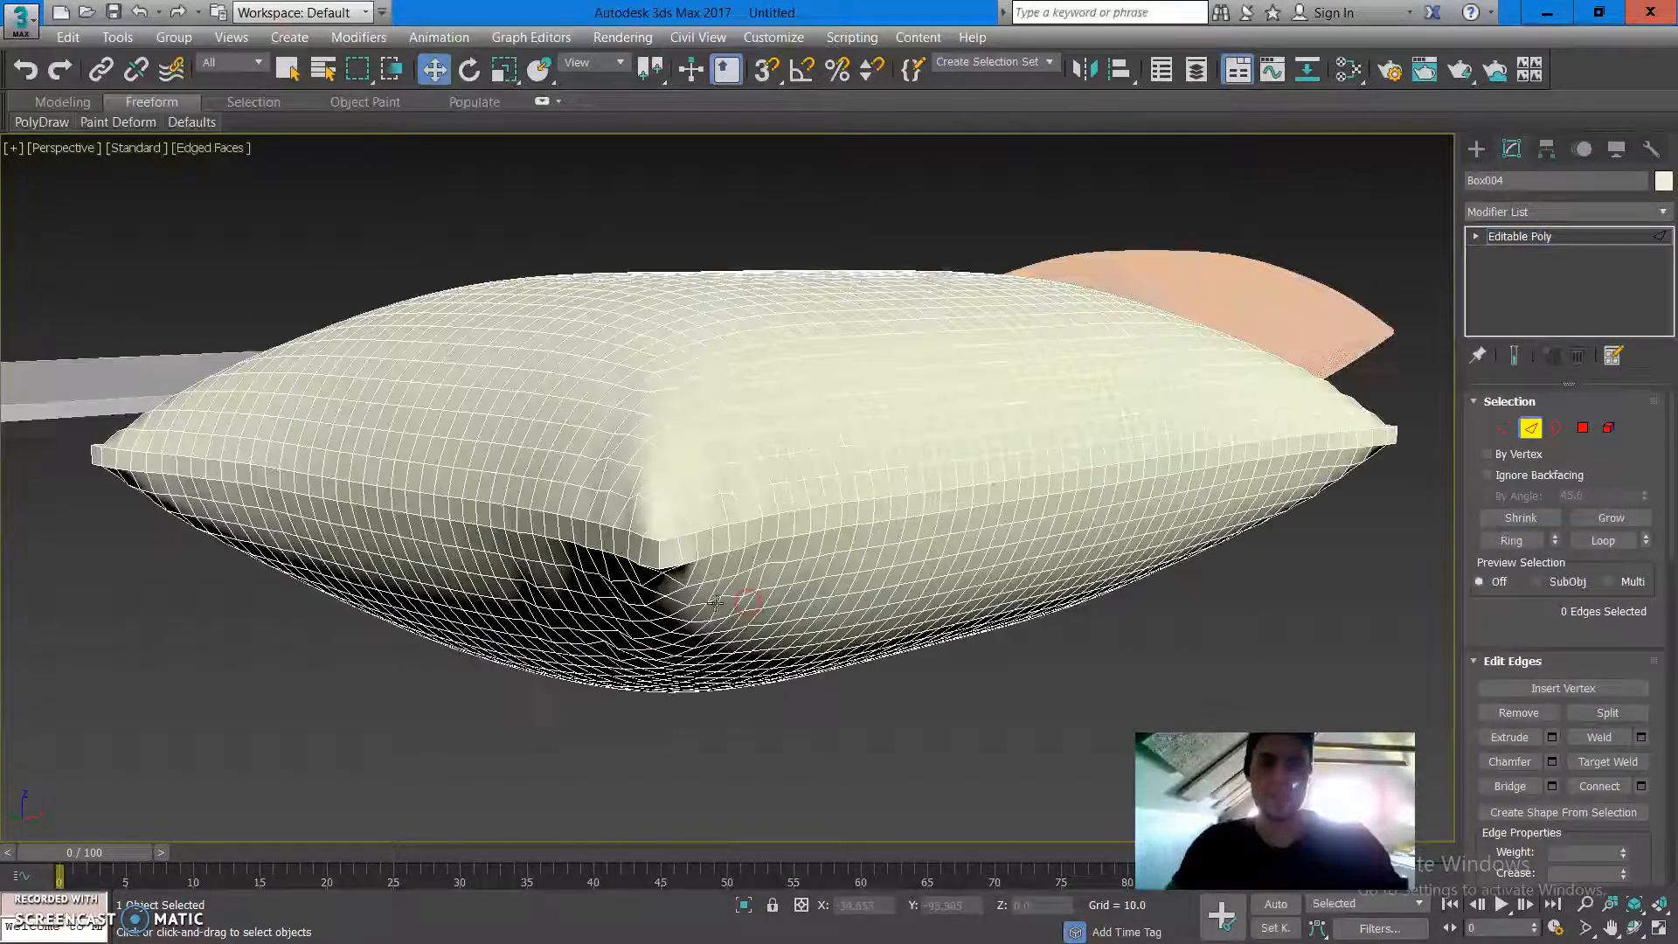
{"action": "left_click", "coordinate": [709, 525]}
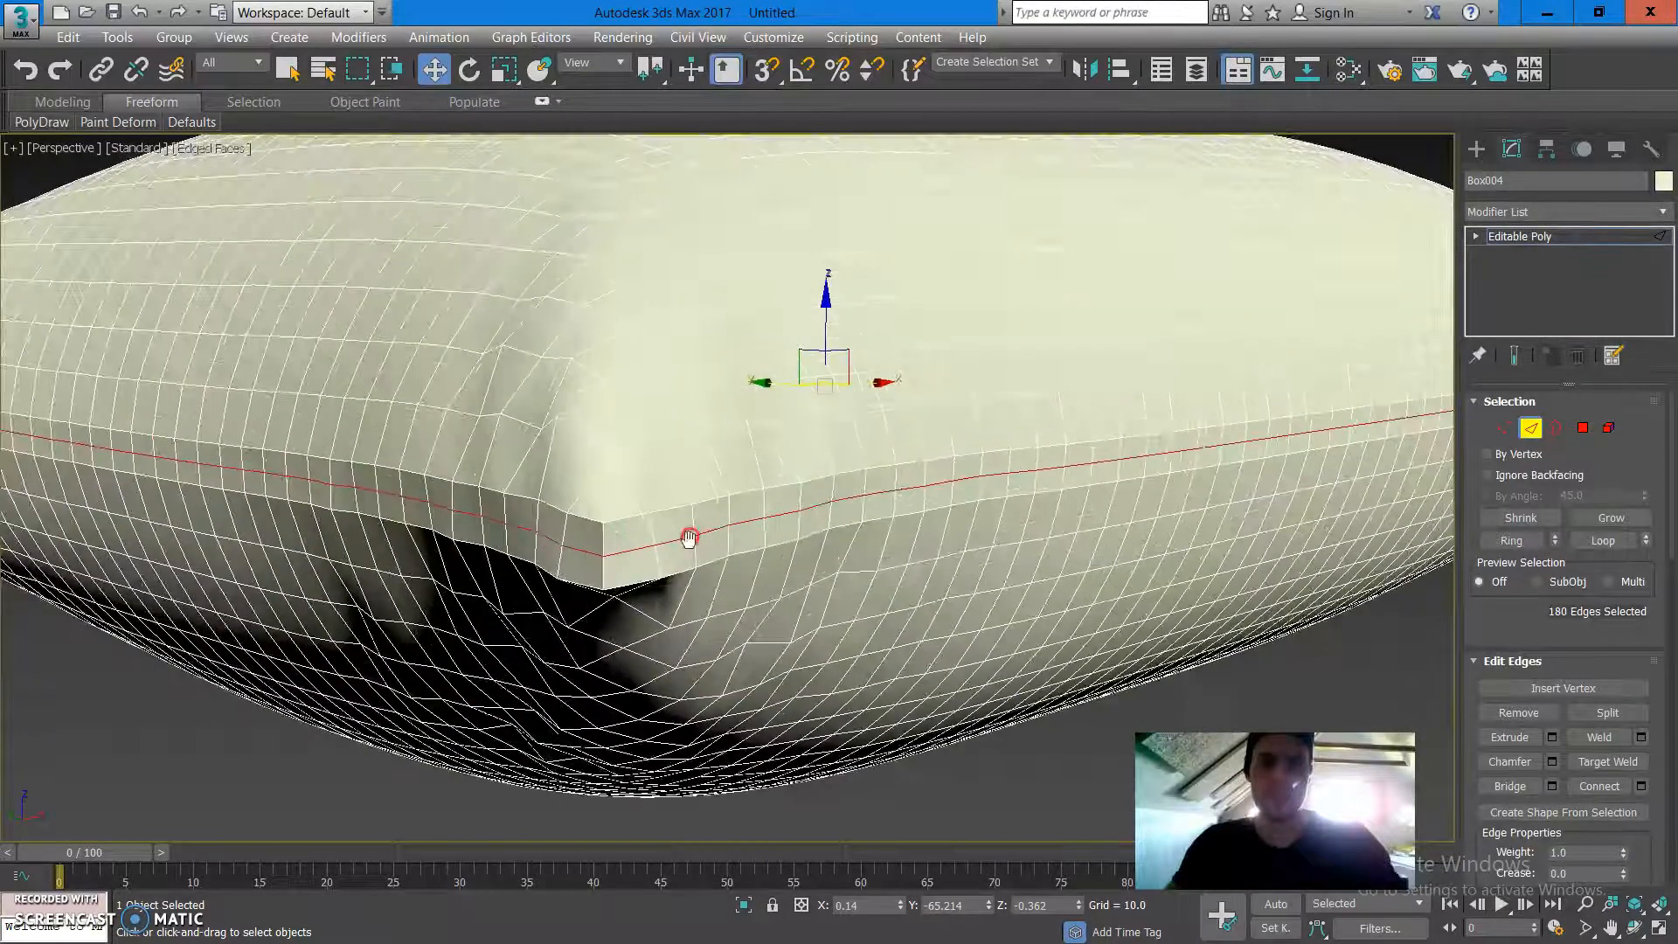
{"action": "right_click", "coordinate": [688, 538]}
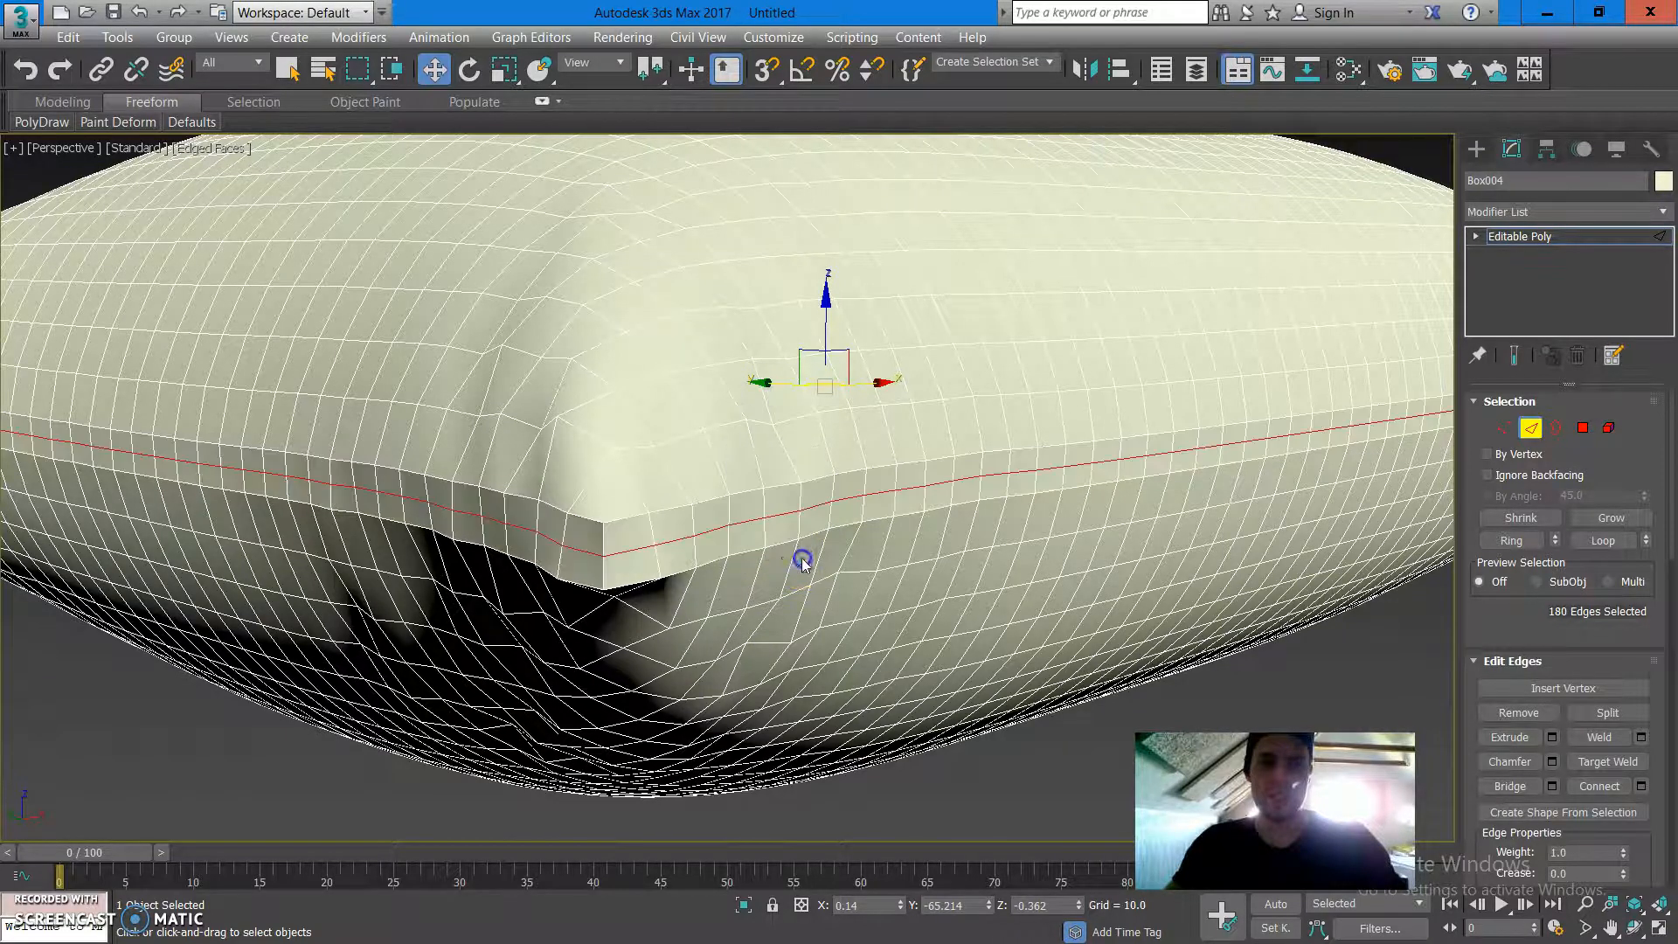
Chamfer the seam edge loop by 0.189 with 2 segments.
{"action": "right_click", "coordinate": [802, 561]}
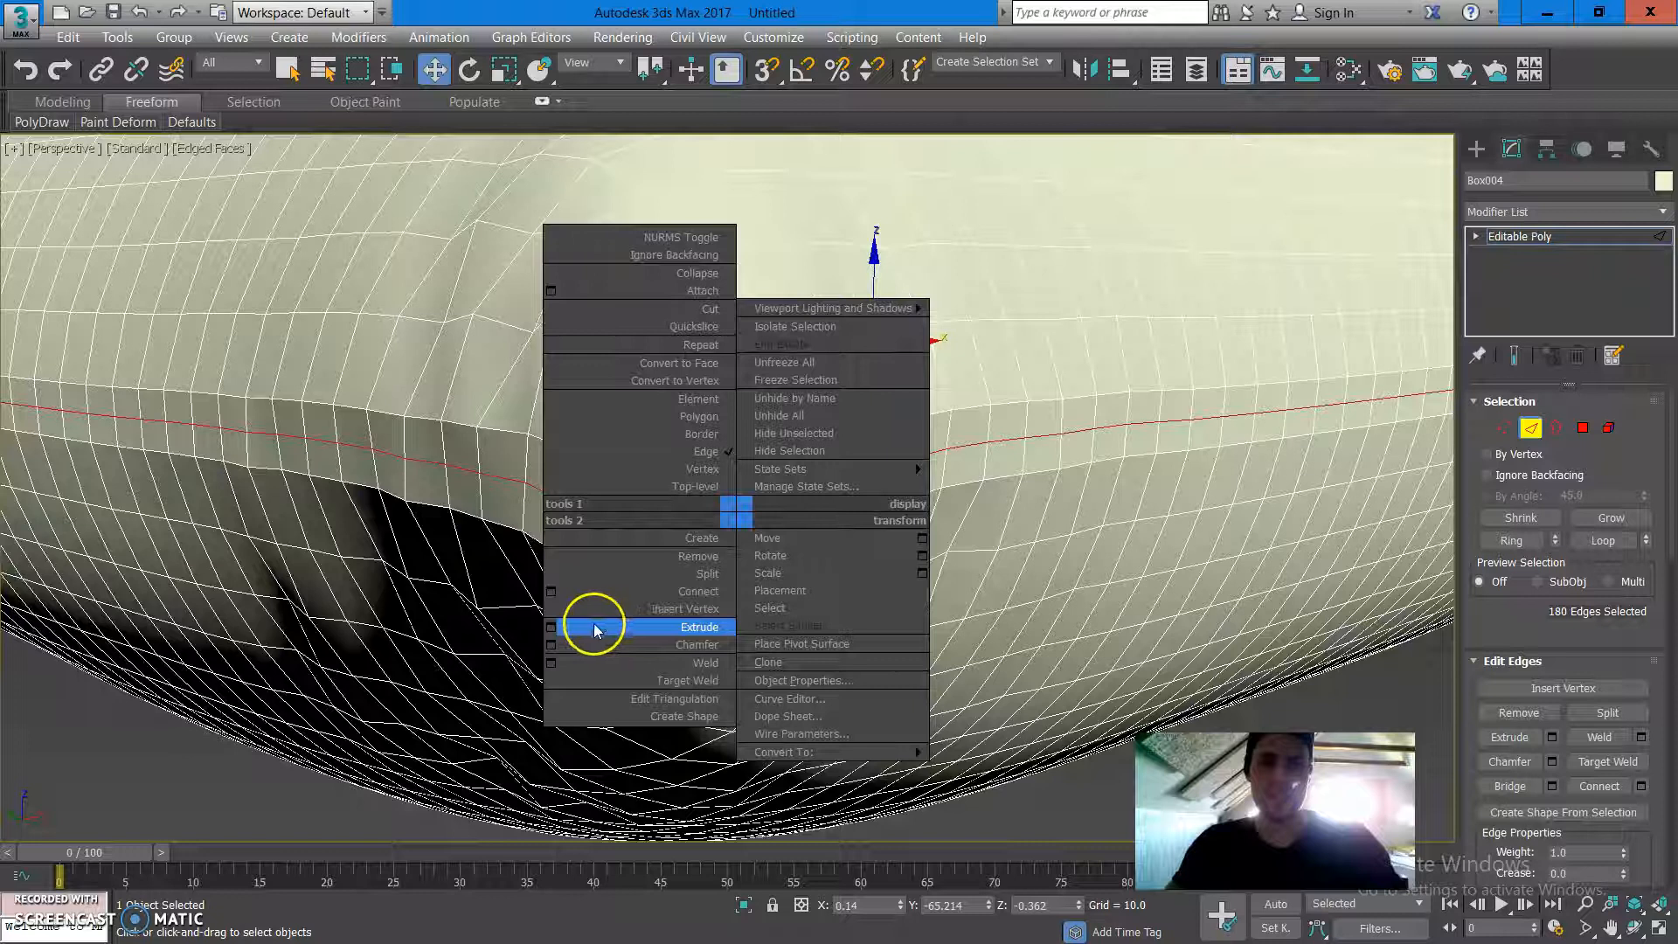
{"action": "mouse_move", "coordinate": [568, 645]}
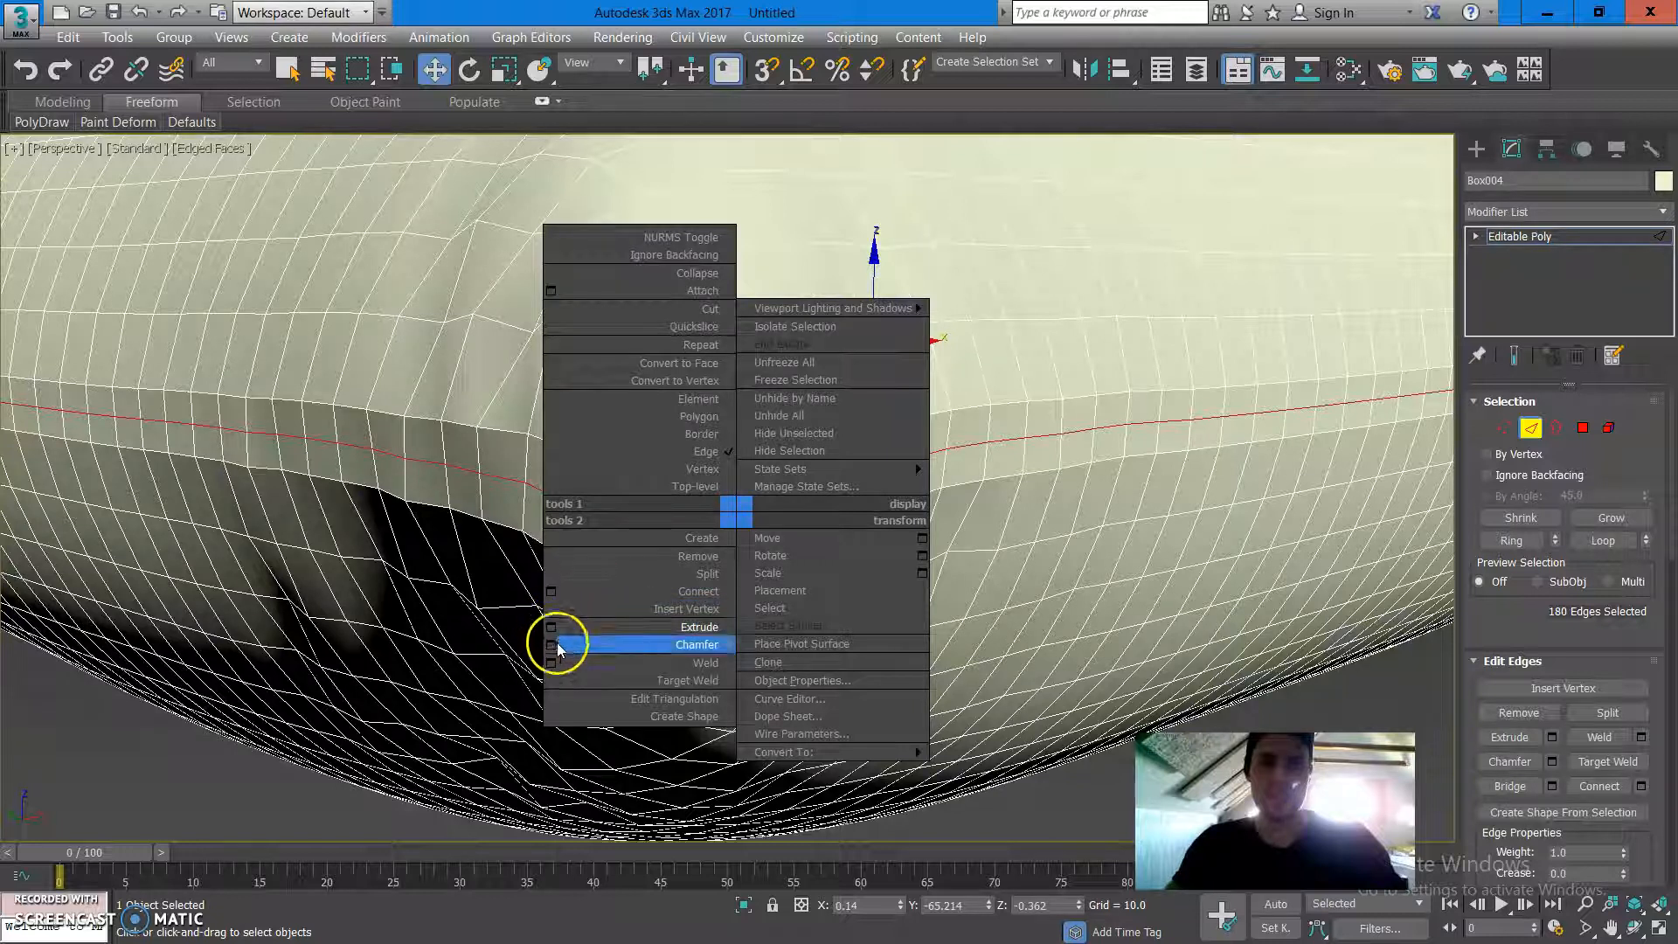
{"action": "left_click", "coordinate": [696, 644]}
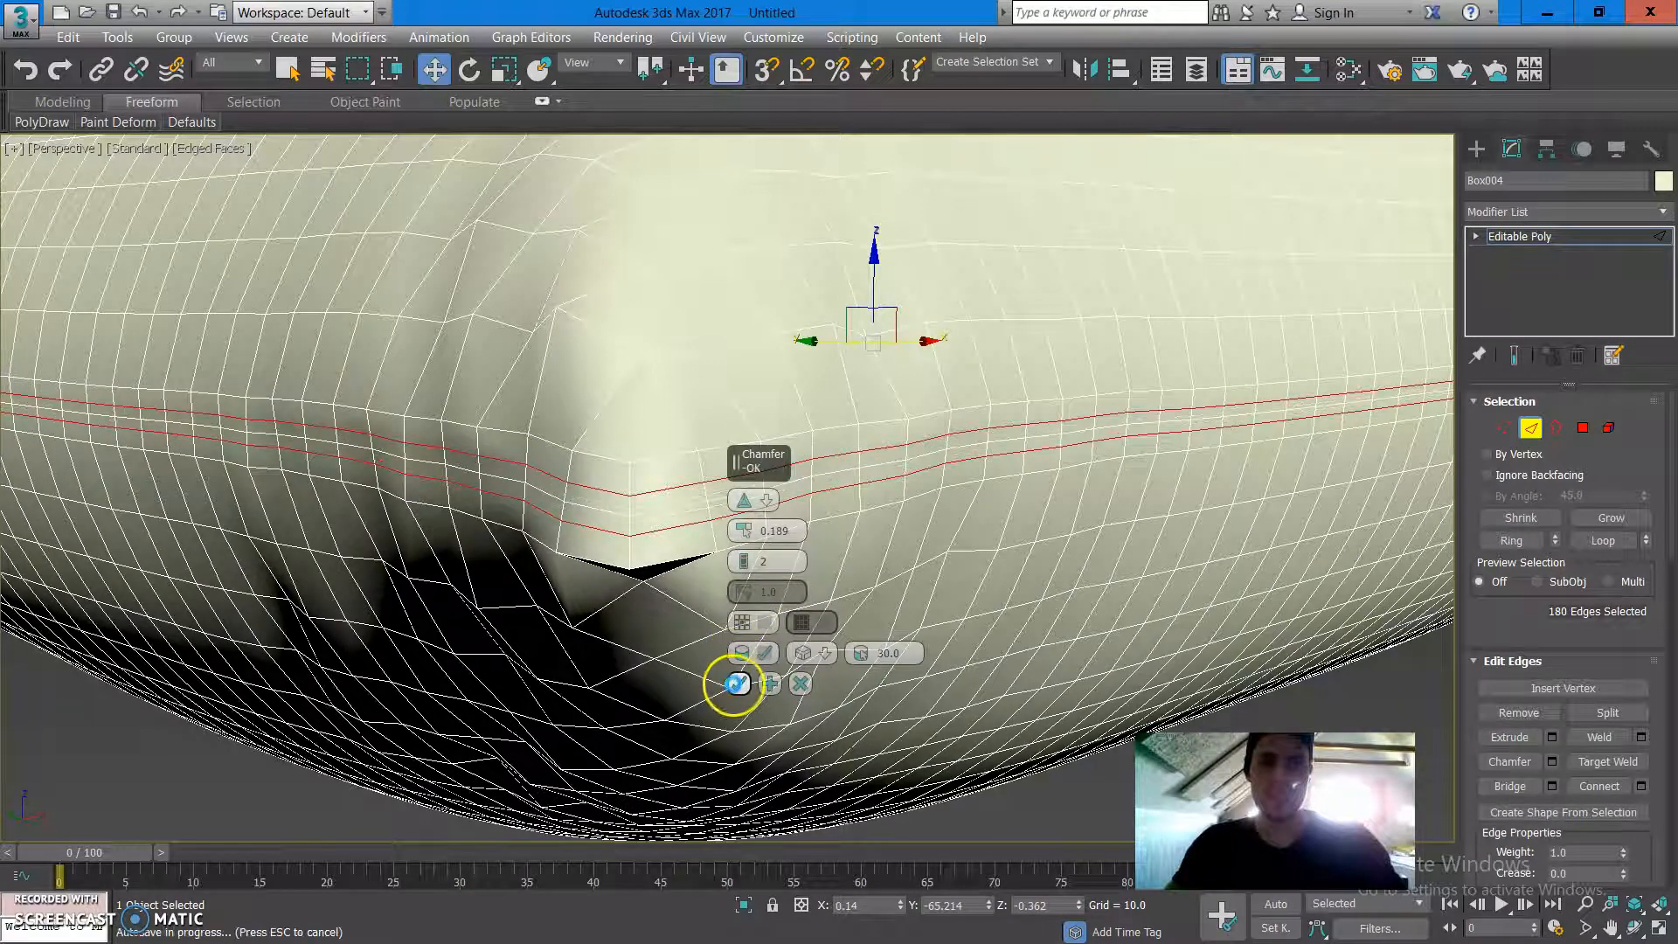
{"action": "left_click", "coordinate": [739, 683]}
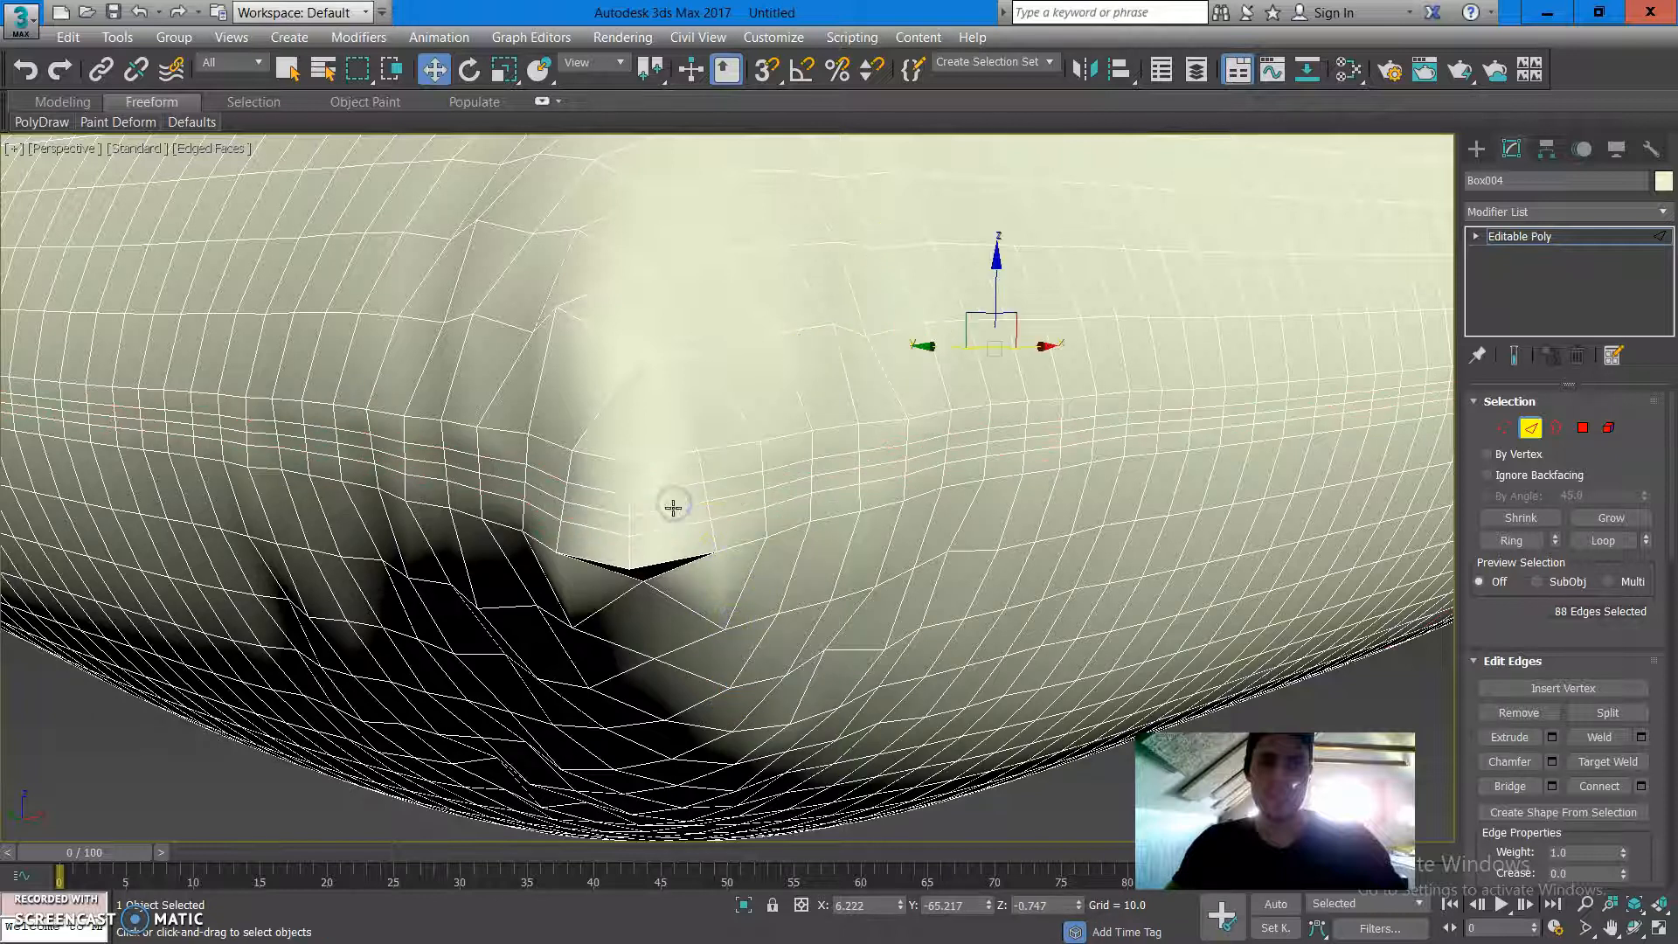
{"action": "right_click", "coordinate": [673, 505]}
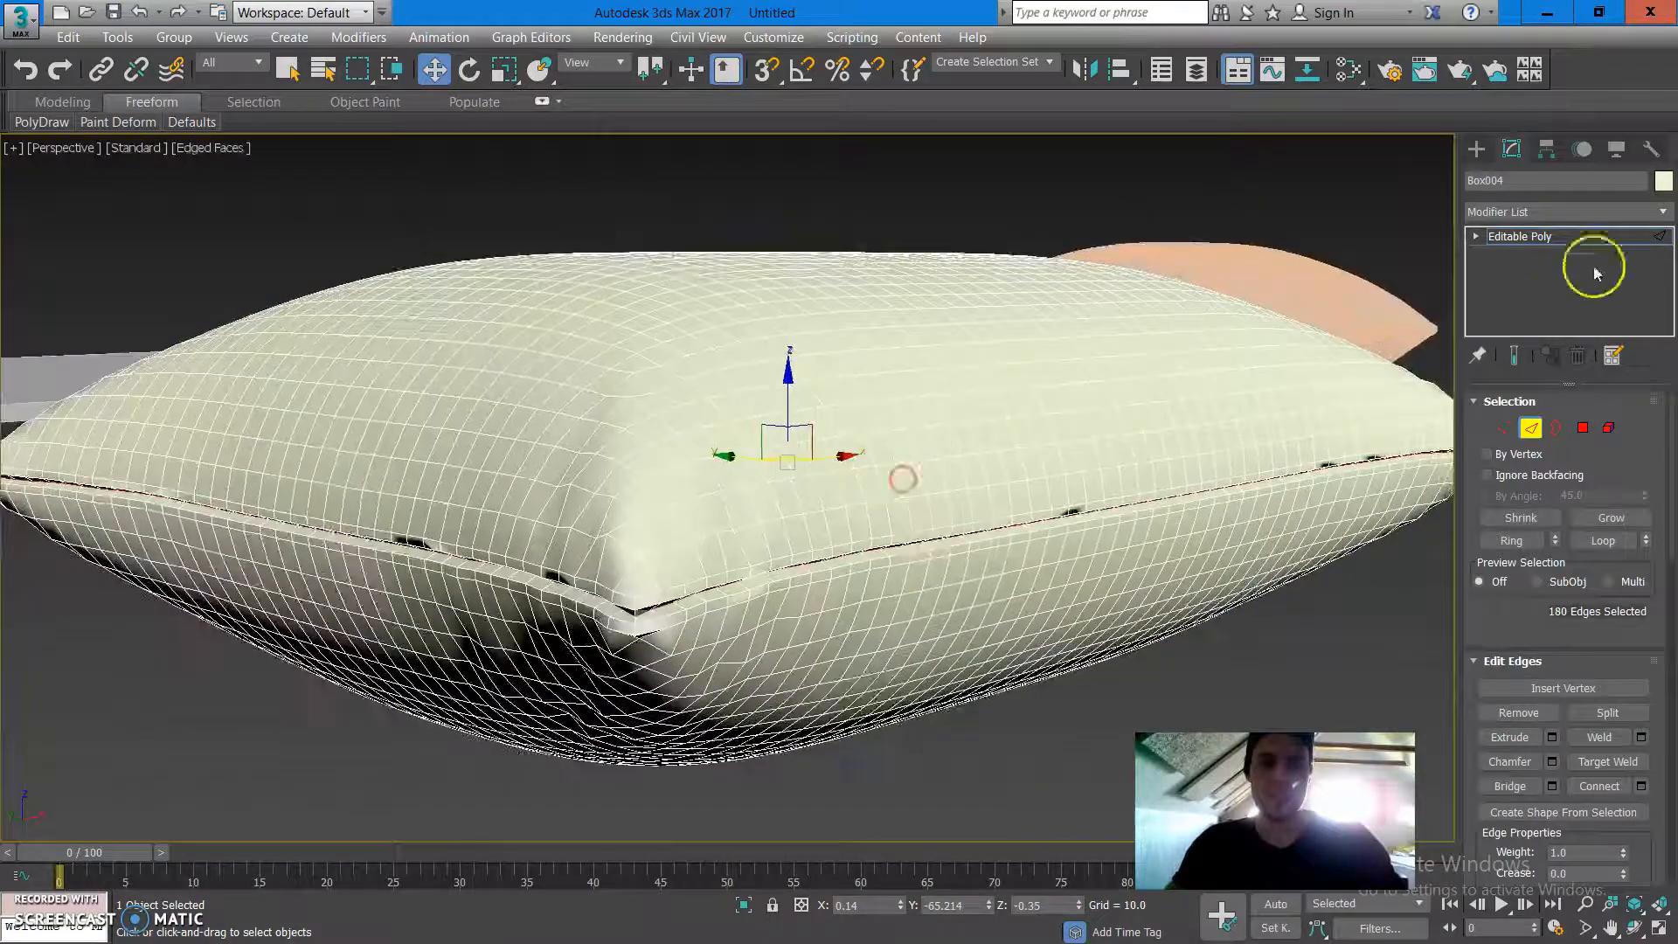
Apply a TurboSmooth modifier to the seamed pillow.
{"action": "left_click", "coordinate": [1562, 210]}
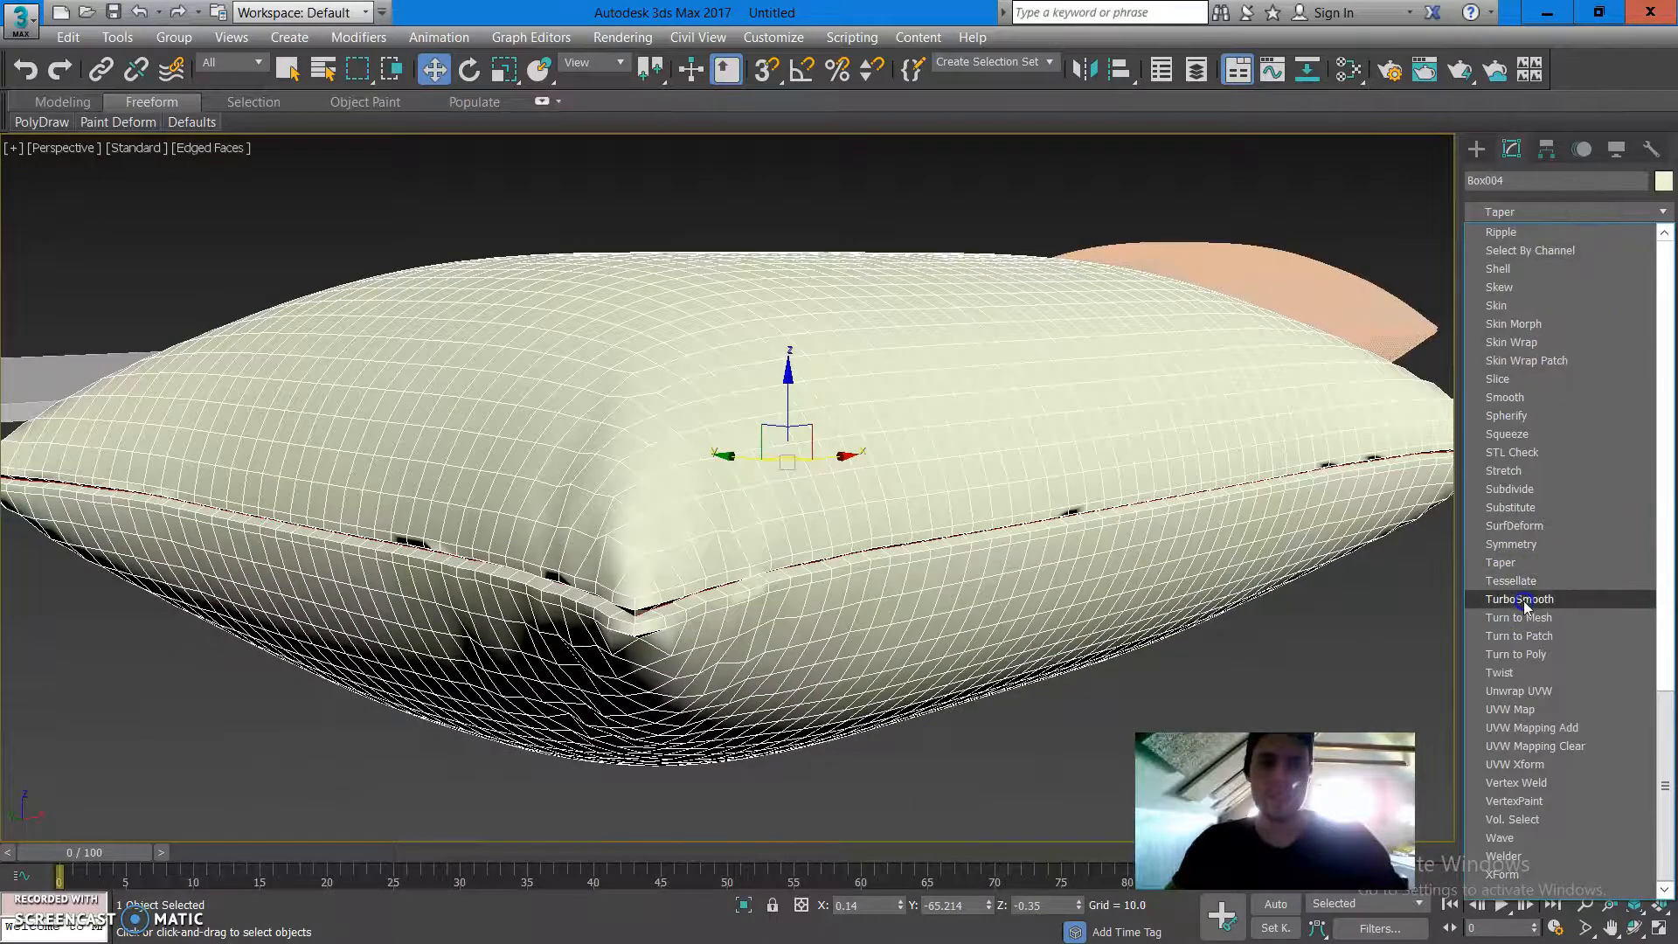
{"action": "left_click", "coordinate": [1519, 598]}
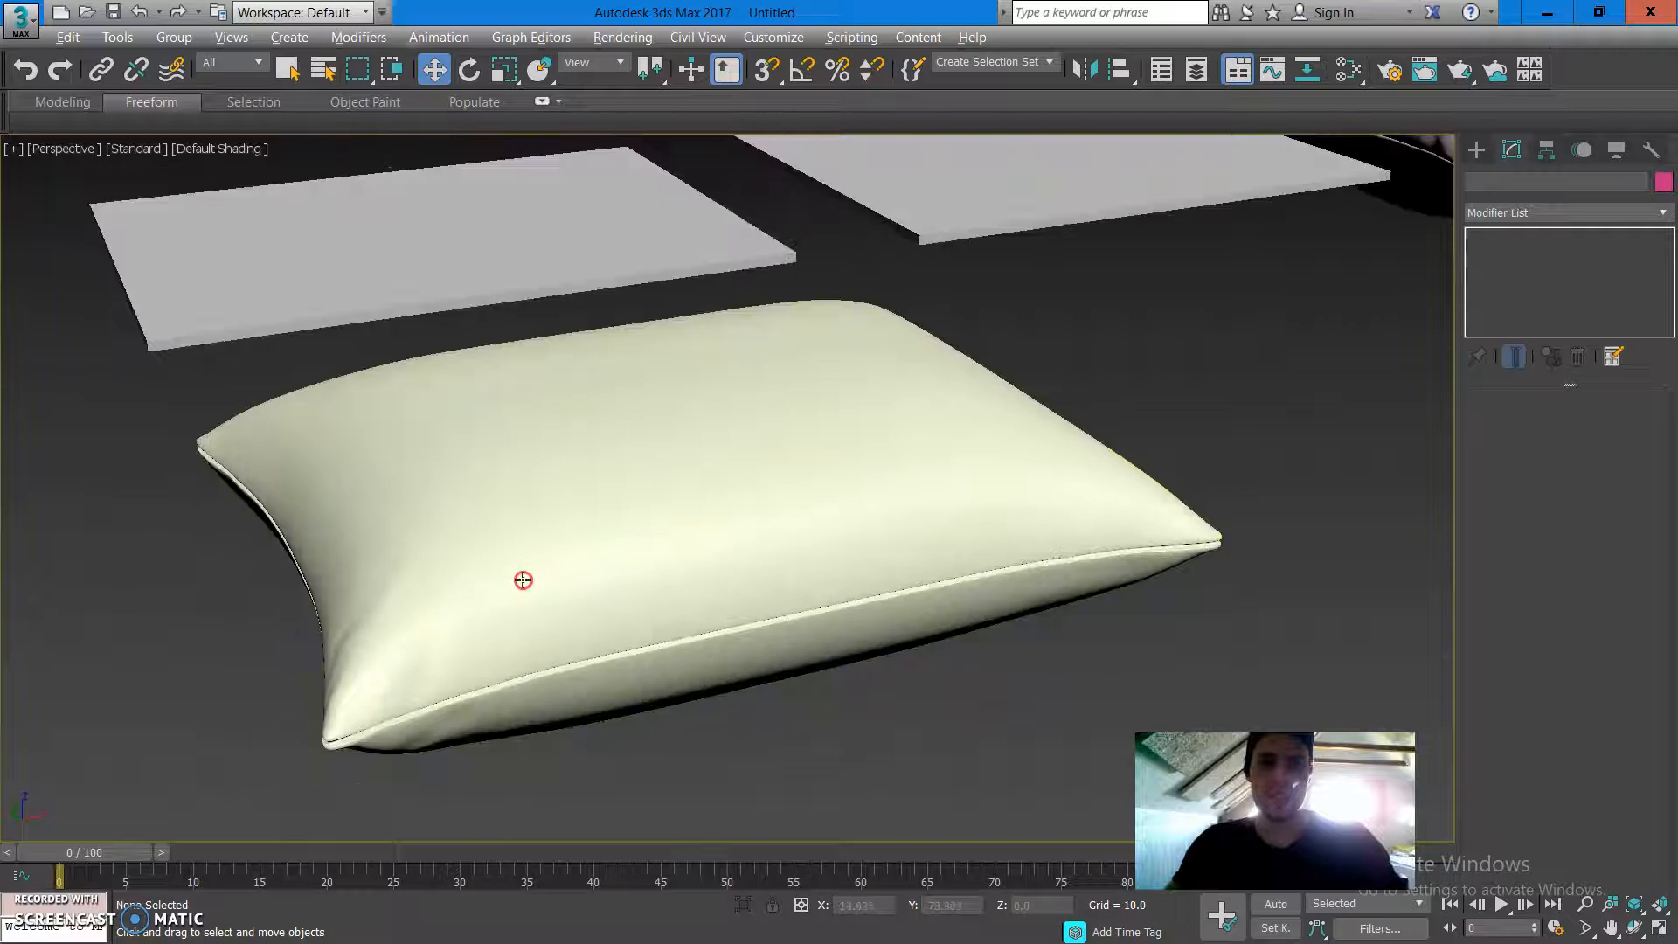
{"action": "left_click", "coordinate": [523, 581]}
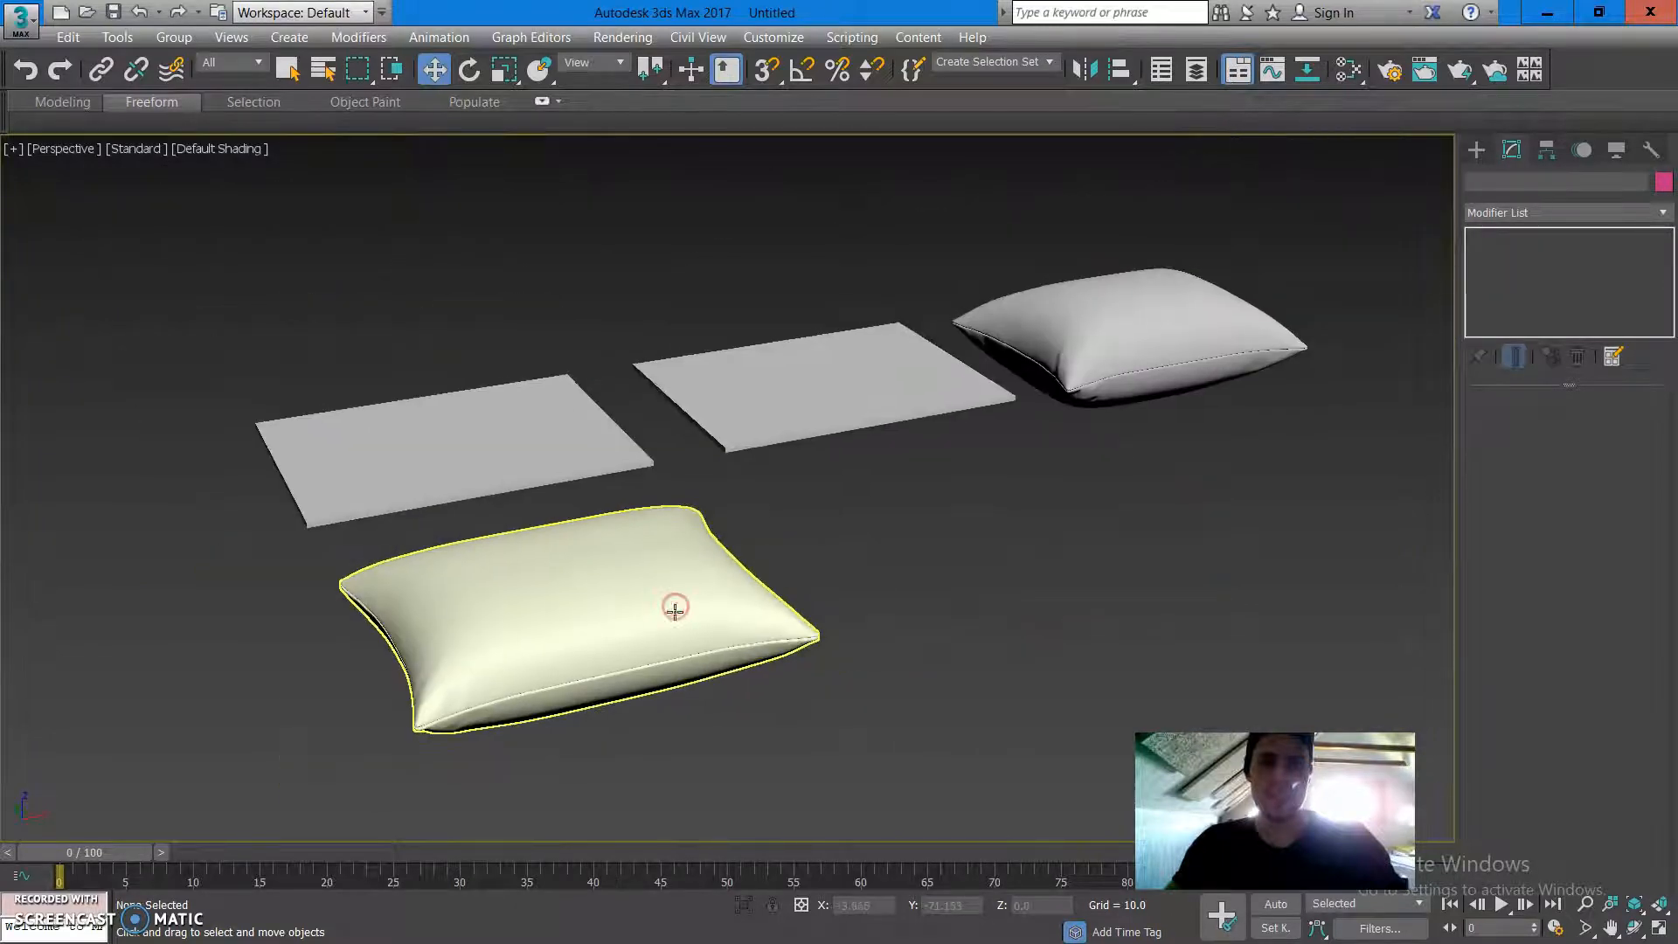
{"action": "mouse_move", "coordinate": [625, 629]}
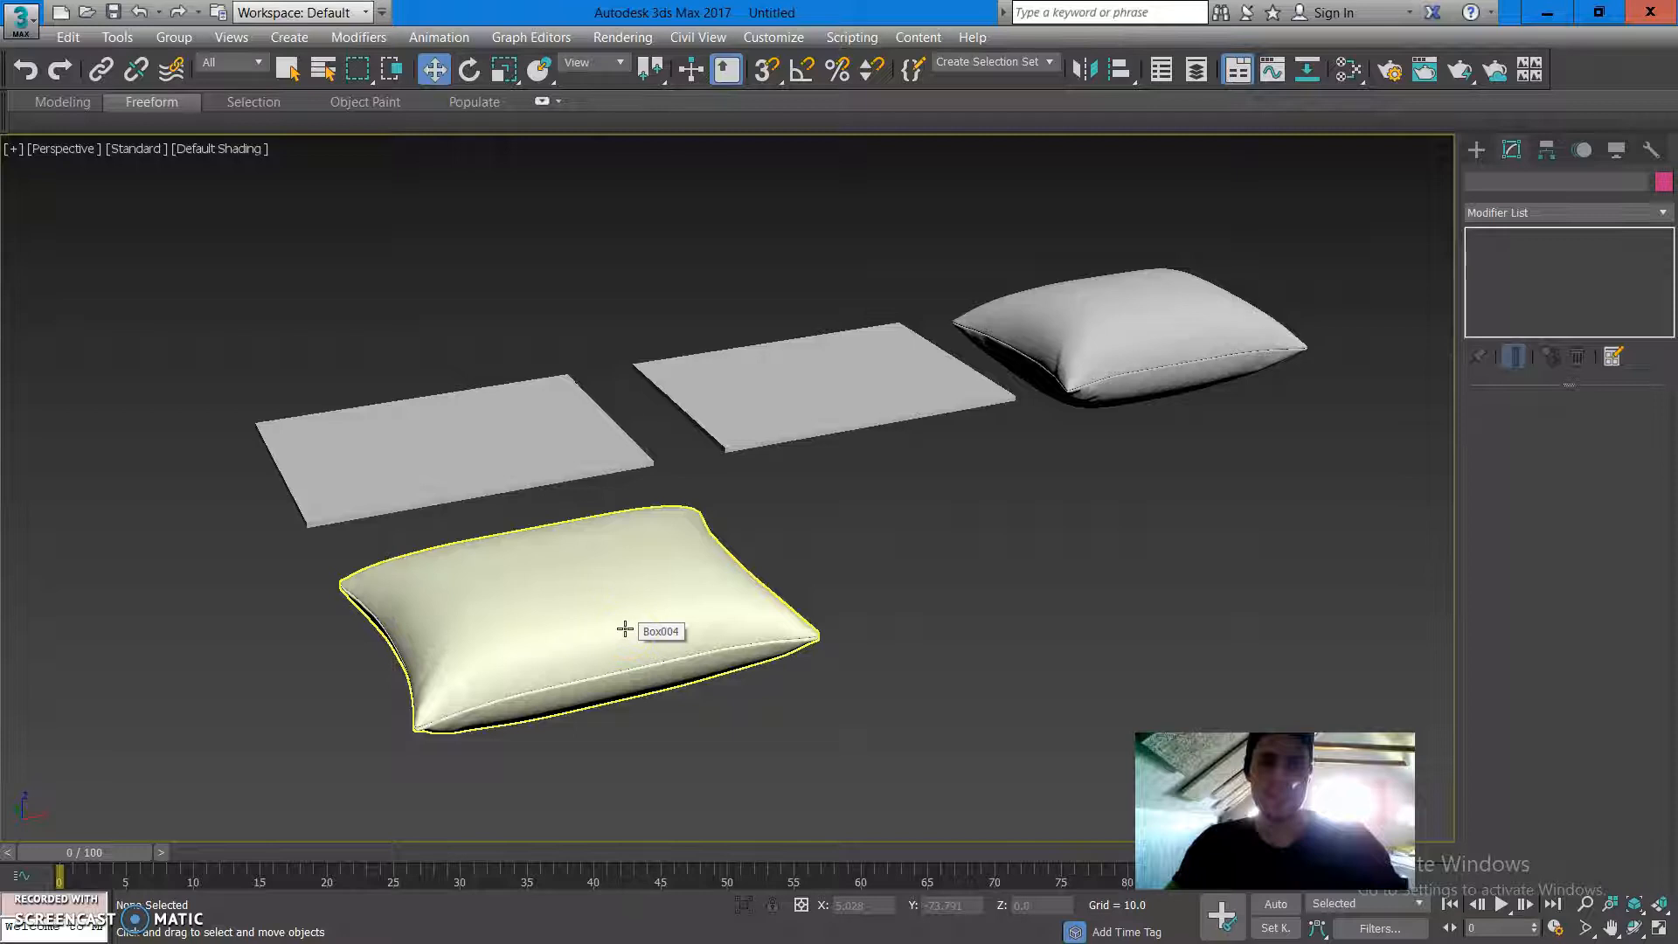